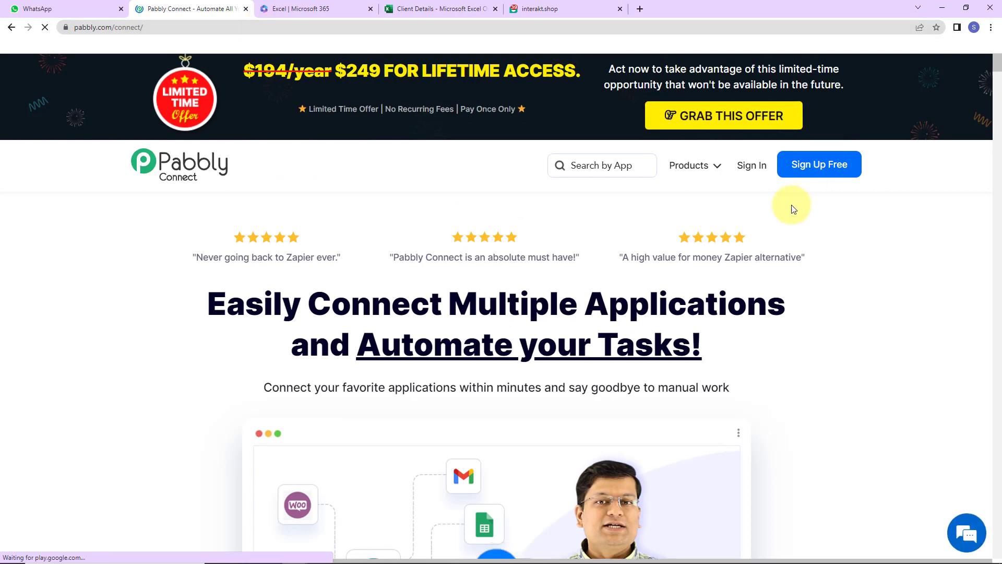
{"action": "mouse_move", "coordinate": [752, 165]}
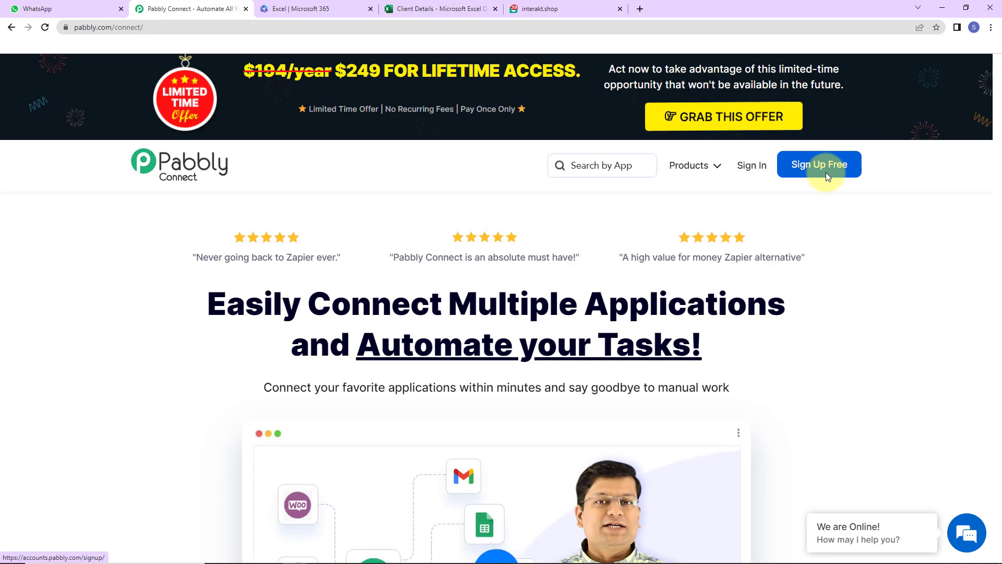
{"action": "mouse_move", "coordinate": [751, 165]}
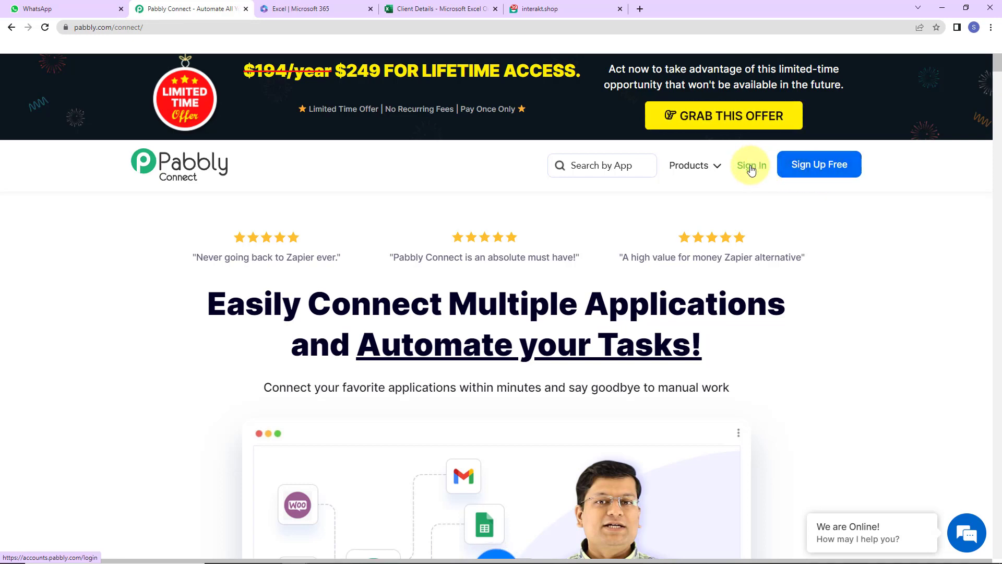
Sign in to the Pabbly account to reach the All Apps dashboard.
{"action": "left_click", "coordinate": [751, 165]}
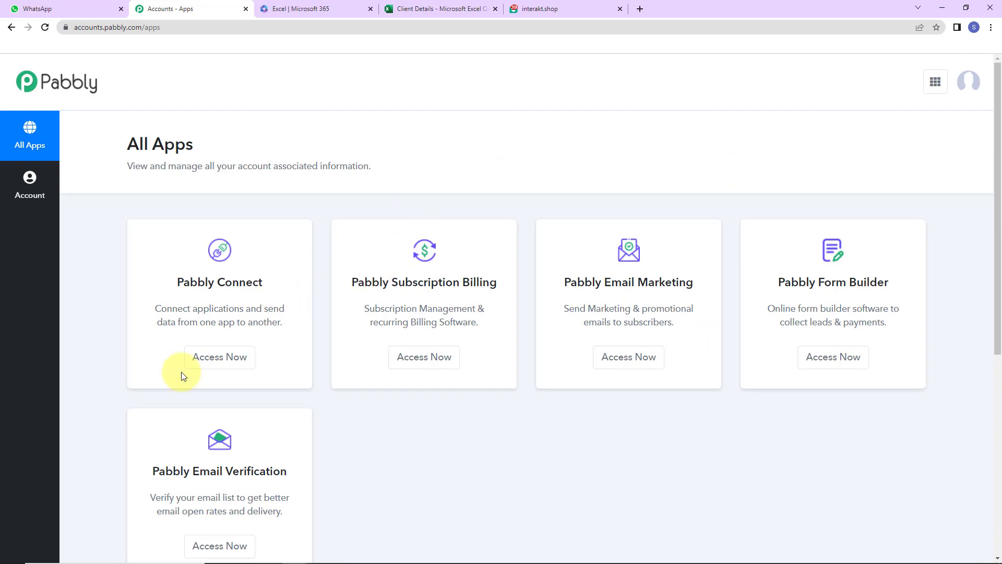
Open Pabbly Connect and create a workflow named 'Send WhatsApp Message from MS Excel'.
{"action": "left_click", "coordinate": [219, 356]}
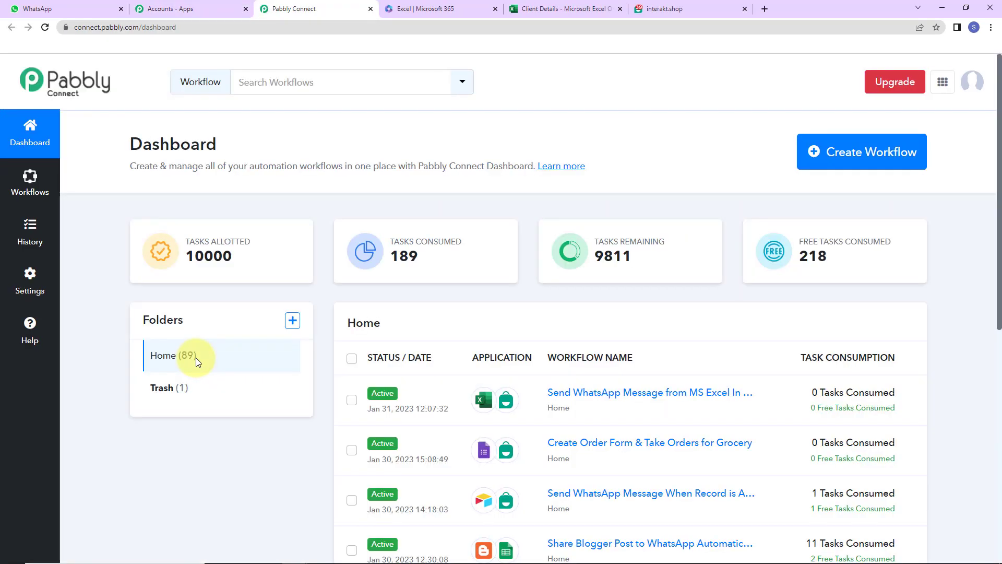
{"action": "mouse_move", "coordinate": [820, 185]}
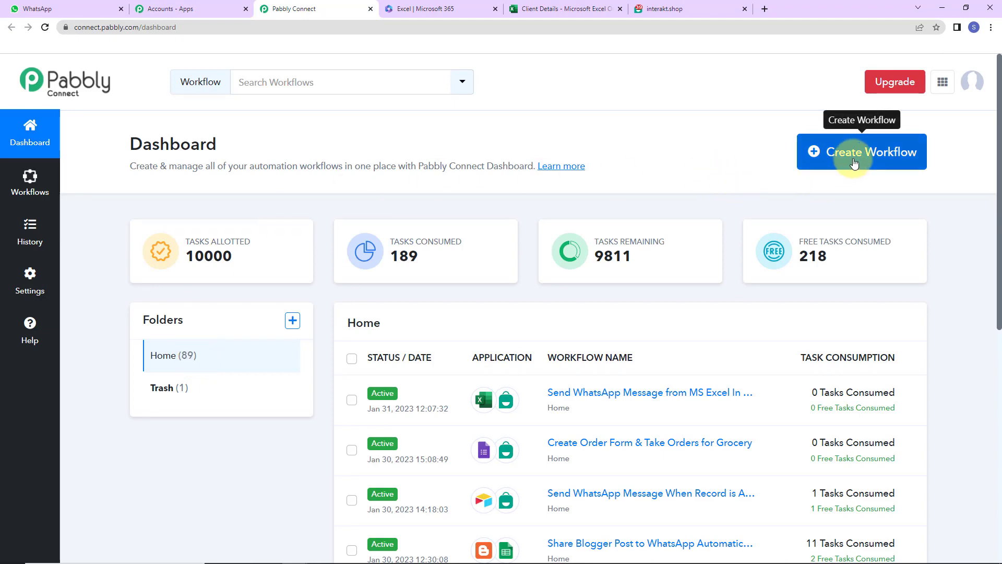
{"action": "left_click", "coordinate": [861, 151]}
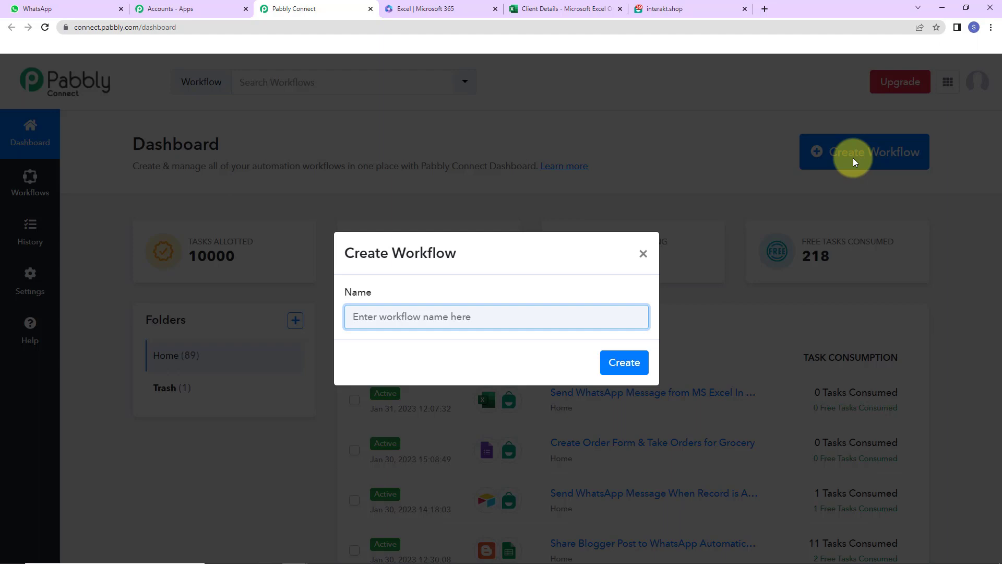
{"action": "type", "text": "Send WhatsApp Message from MS Excel"}
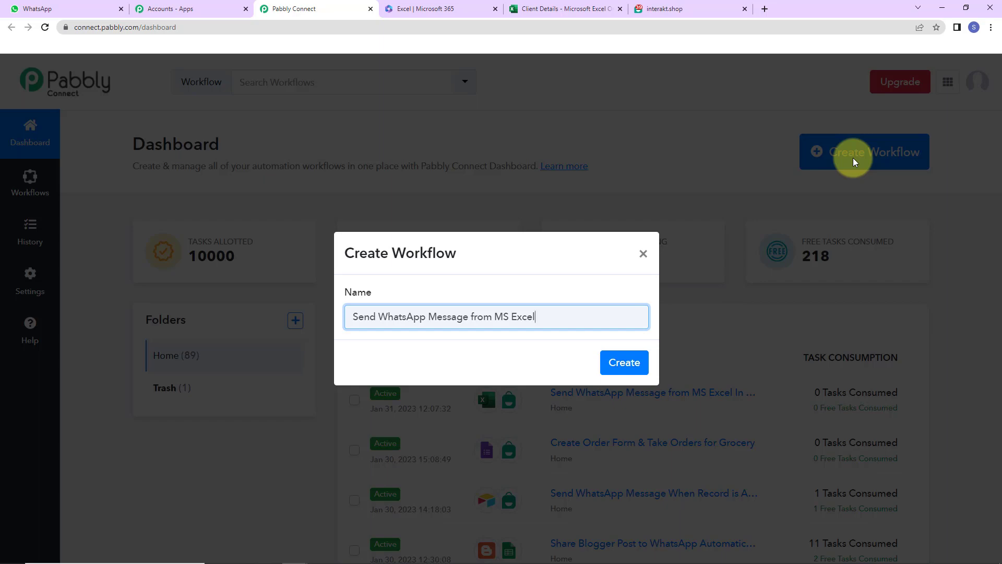
{"action": "left_click", "coordinate": [623, 362]}
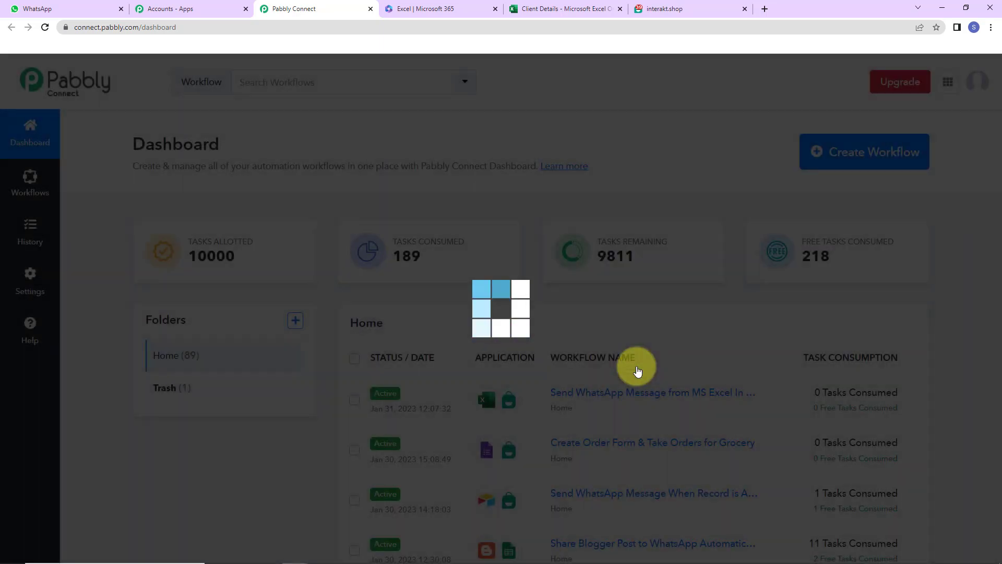
{"action": "left_click", "coordinate": [652, 392]}
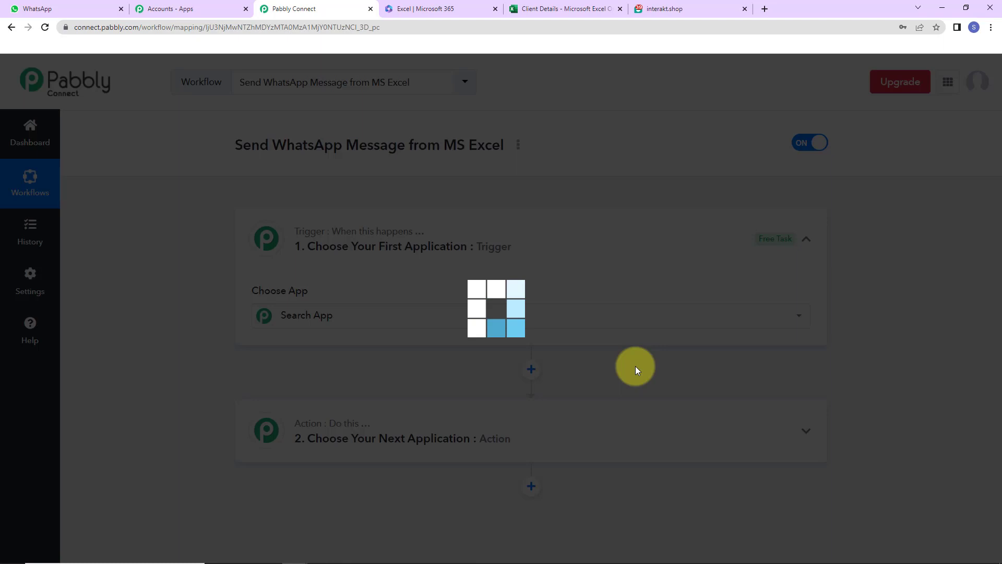
Choose Microsoft Excel as the trigger app with the New Row in Worksheet event.
{"action": "left_click", "coordinate": [527, 316]}
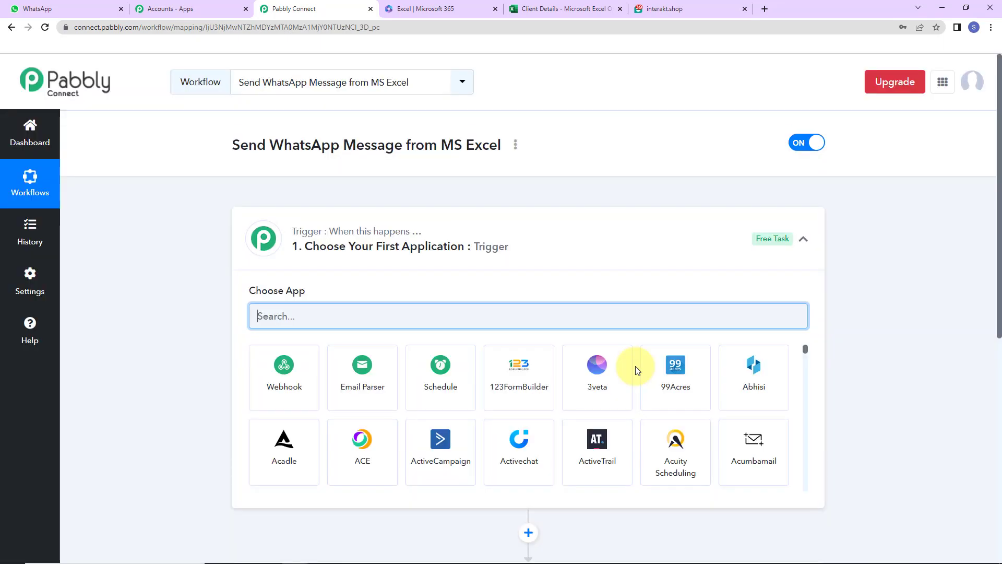
{"action": "mouse_move", "coordinate": [507, 286]}
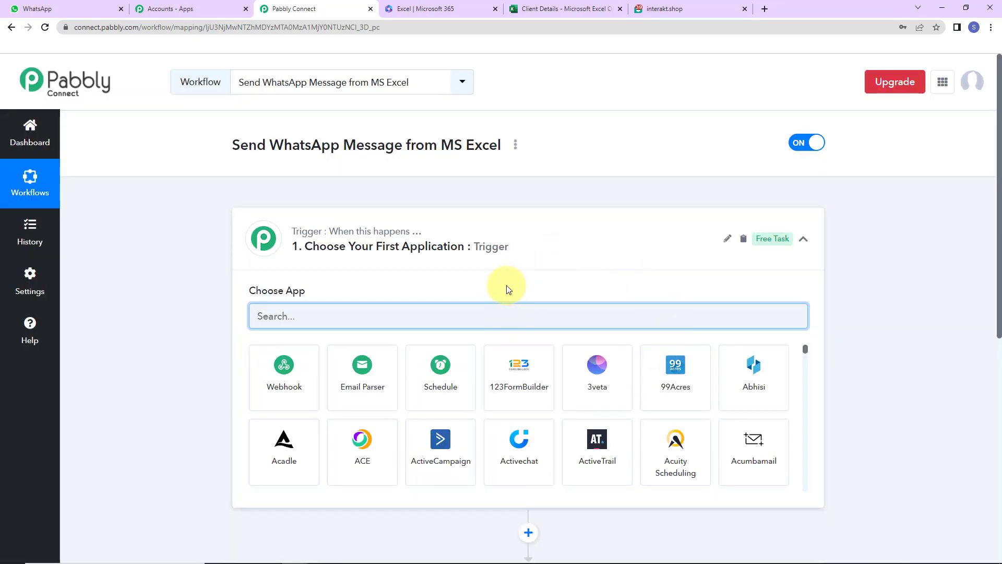
{"action": "scroll", "scroll_direction": "down", "scroll_amount": 3}
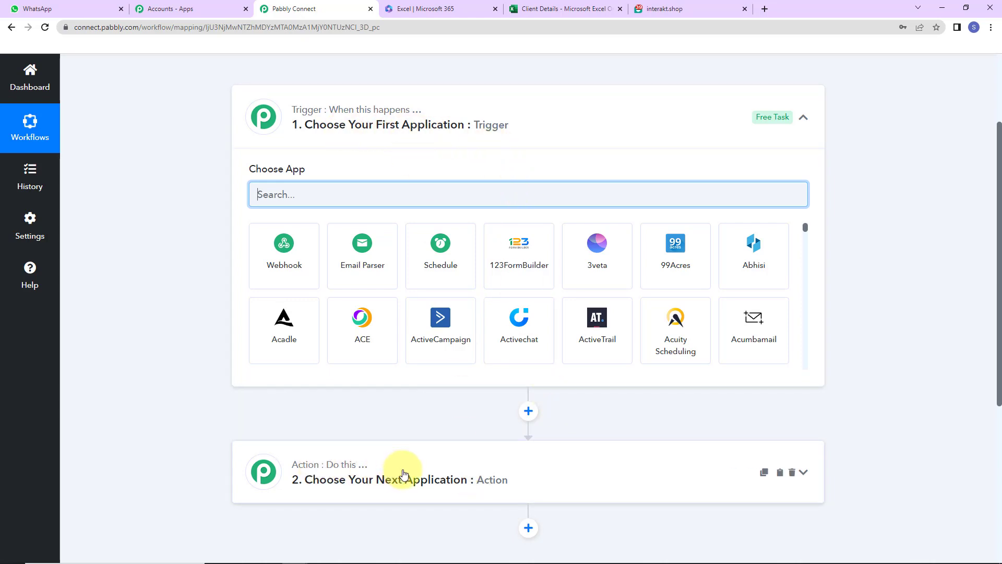
{"action": "mouse_move", "coordinate": [541, 119]}
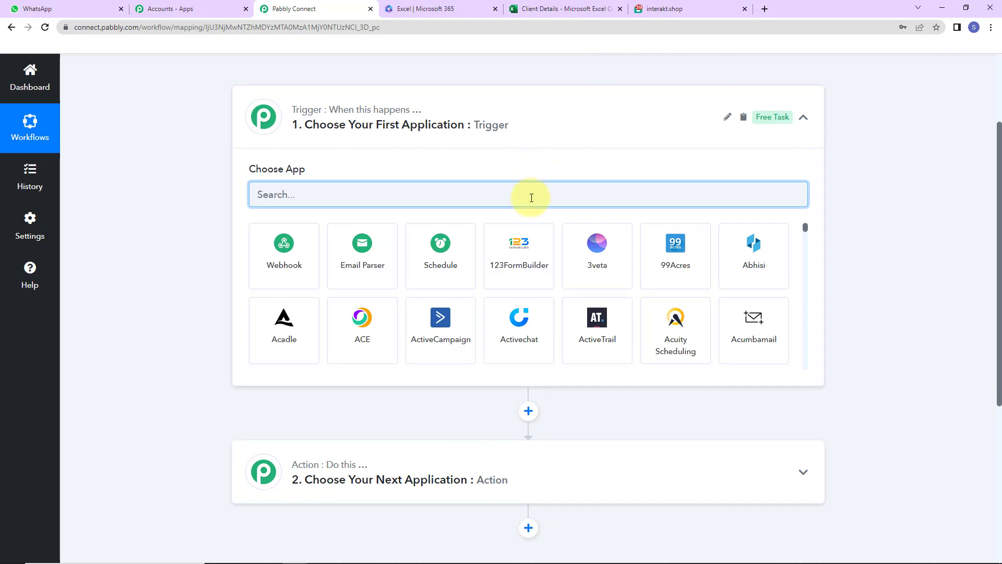
{"action": "type", "text": "MS"}
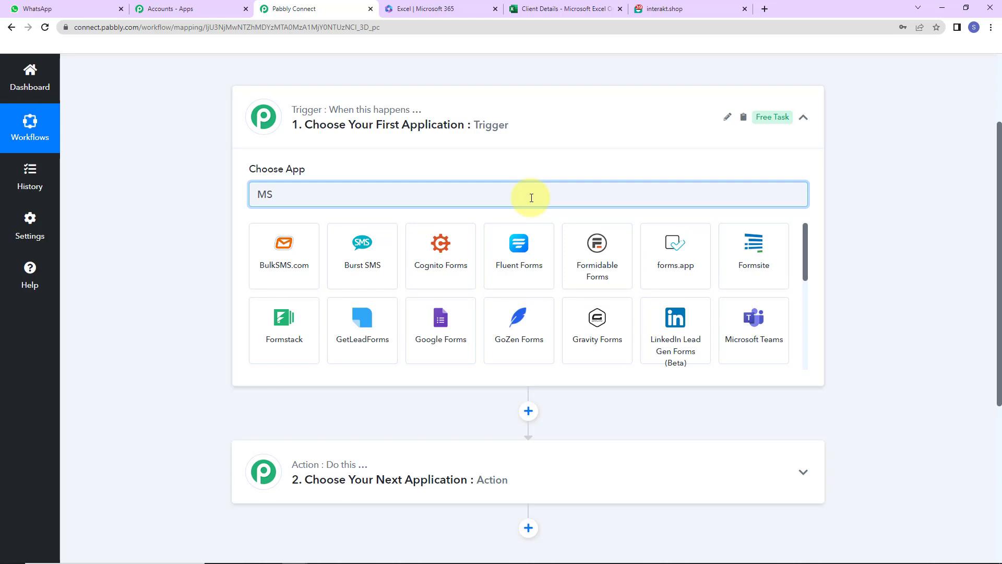
{"action": "type", "text": "Excel"}
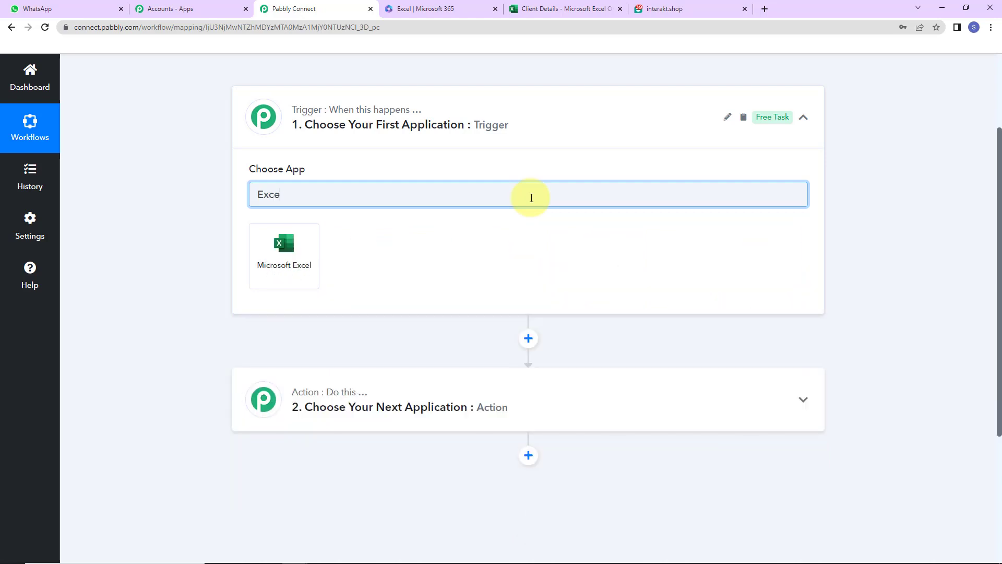
{"action": "left_click", "coordinate": [284, 255]}
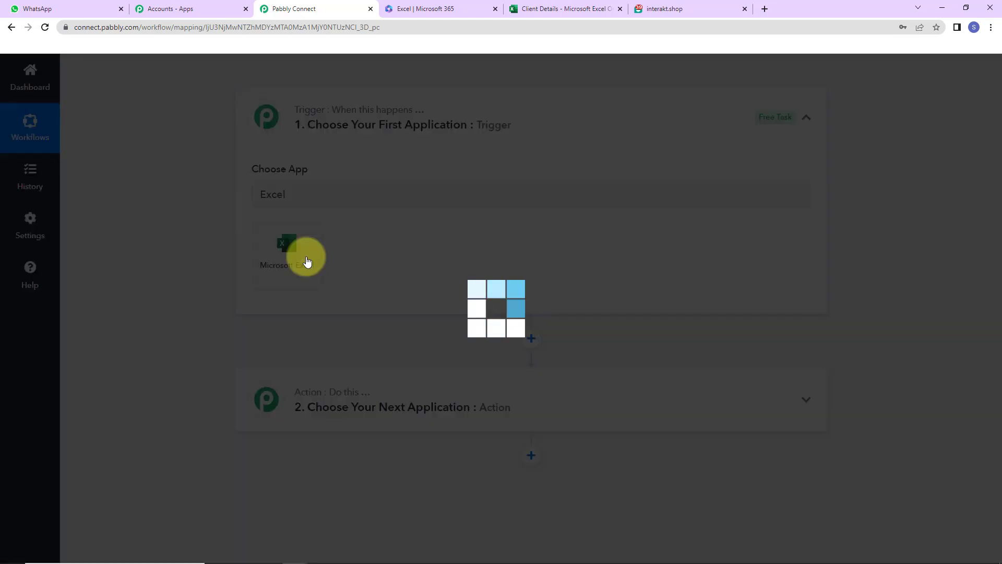
{"action": "left_click", "coordinate": [291, 254]}
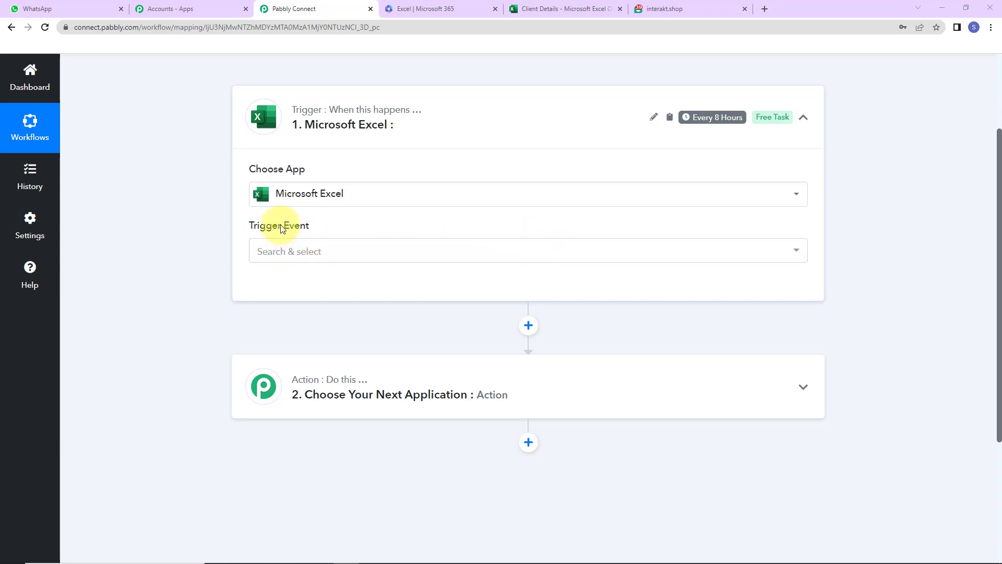
{"action": "left_click", "coordinate": [527, 251]}
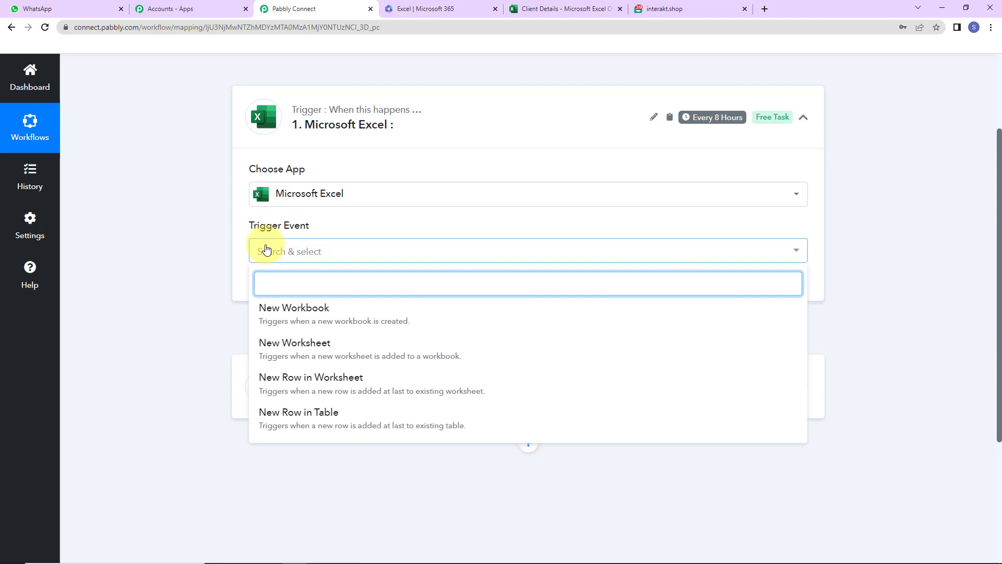
{"action": "mouse_move", "coordinate": [271, 381]}
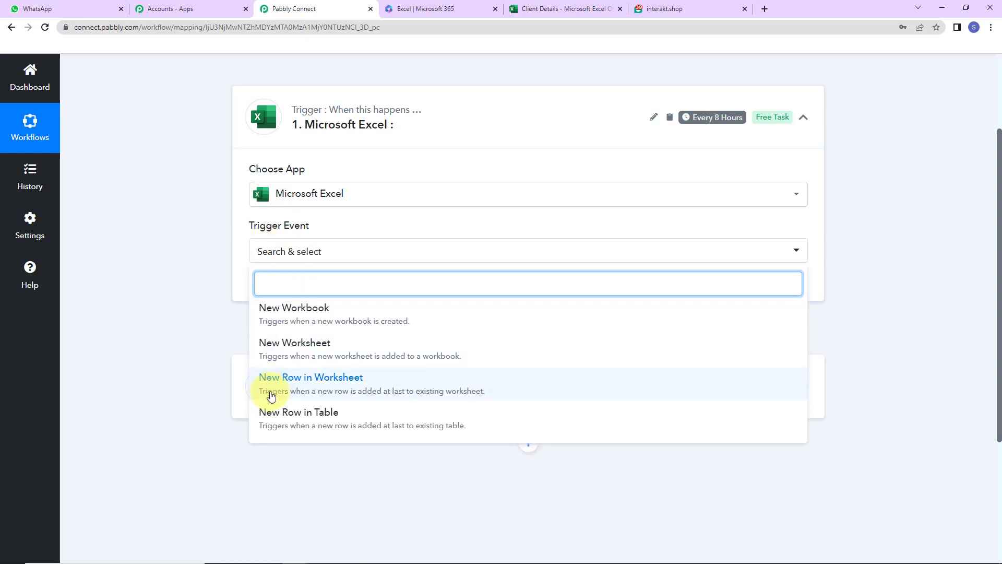
{"action": "left_click", "coordinate": [310, 377]}
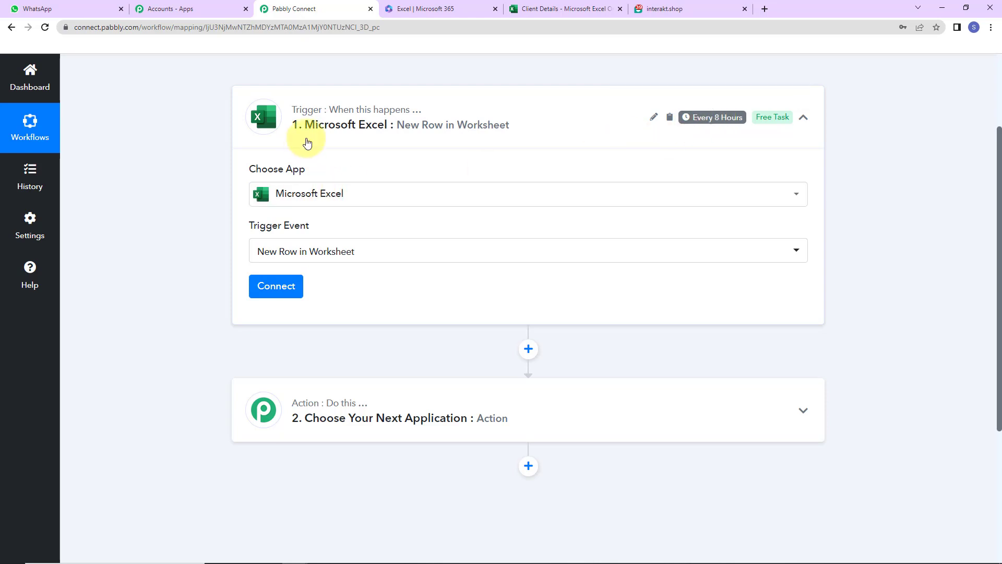
{"action": "mouse_move", "coordinate": [316, 126]}
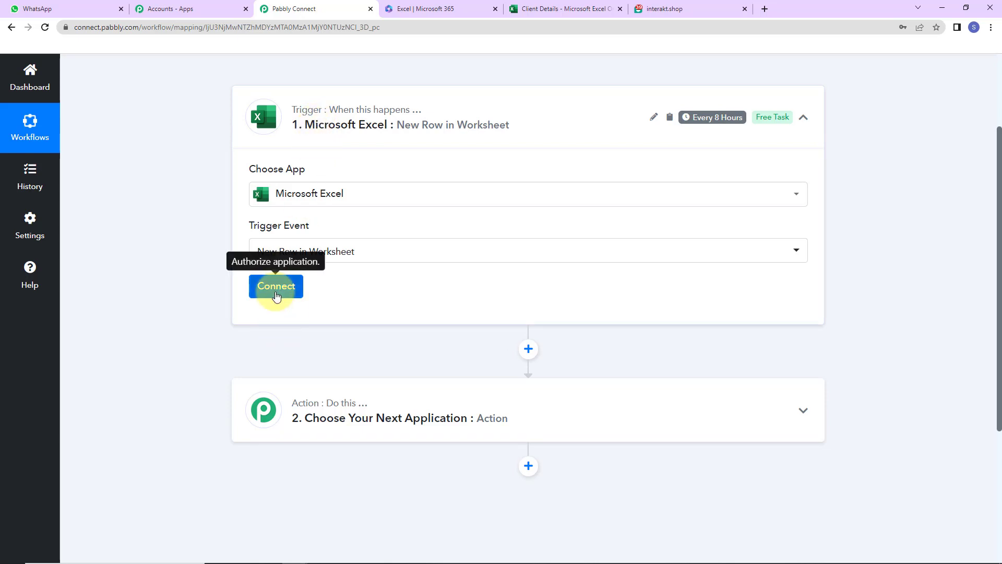
Add a new Microsoft Excel connection, grant access, and save with Client Details.xlsx and Sheet1.
{"action": "left_click", "coordinate": [276, 285]}
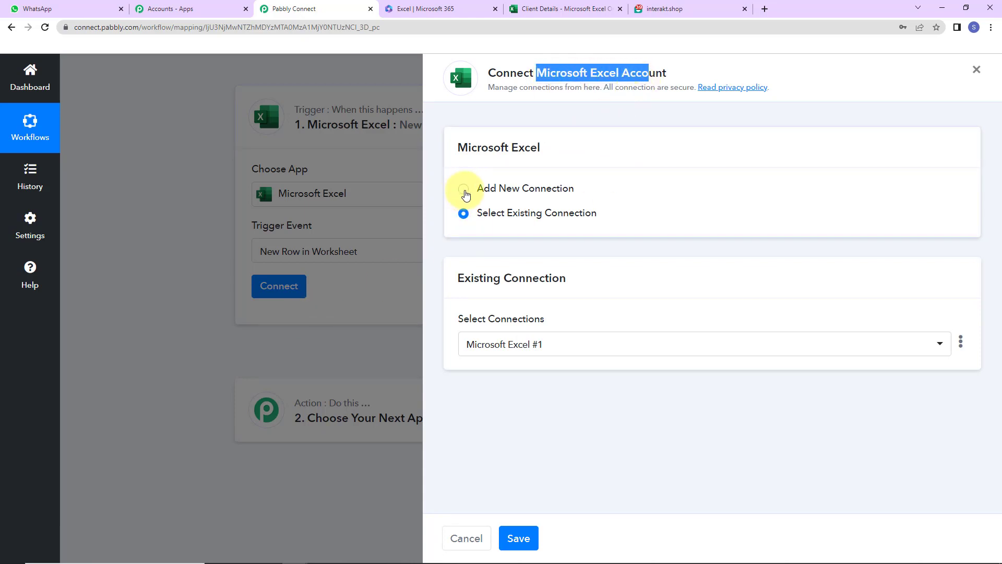
{"action": "left_click", "coordinate": [463, 188]}
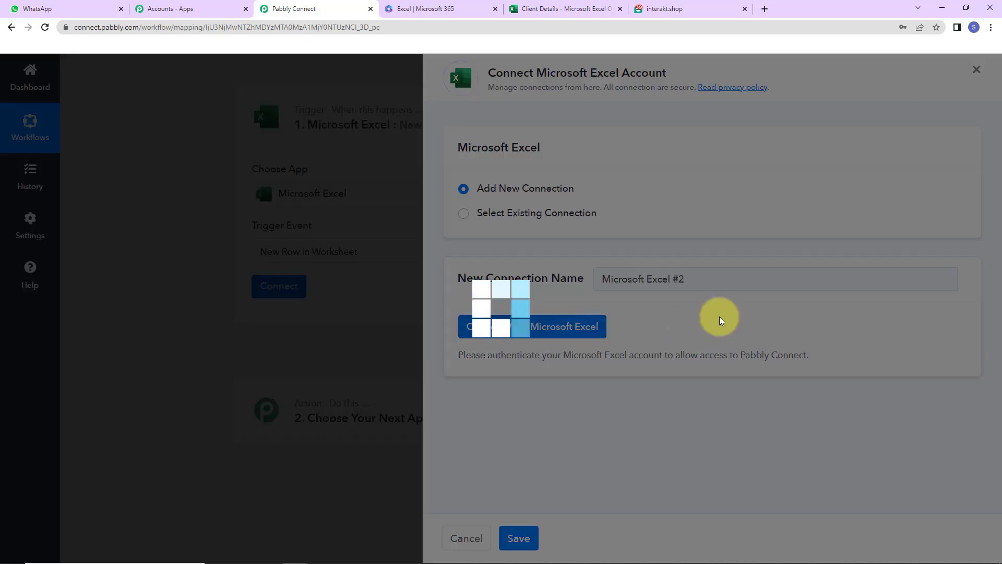
{"action": "left_click", "coordinate": [531, 325]}
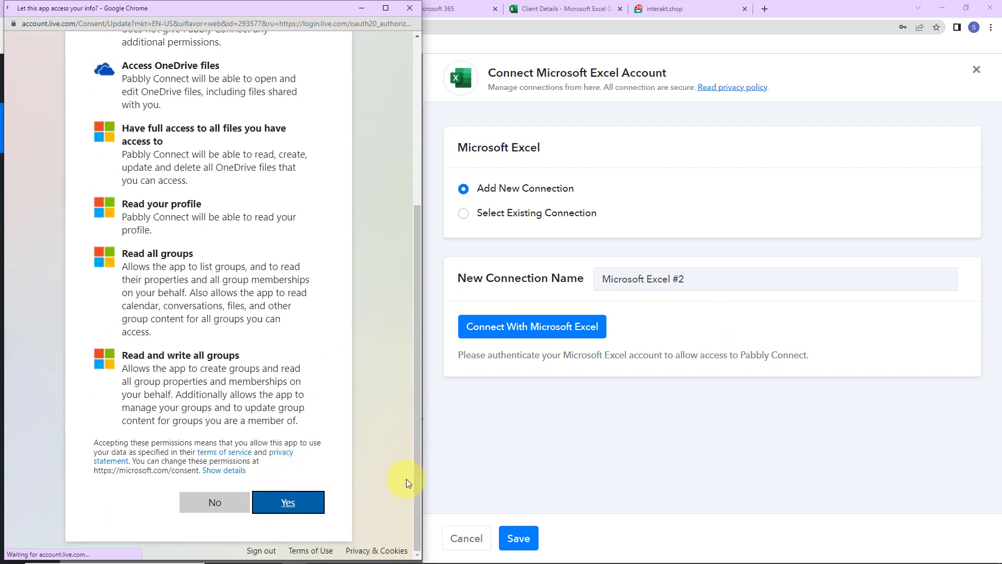
{"action": "left_click", "coordinate": [288, 501]}
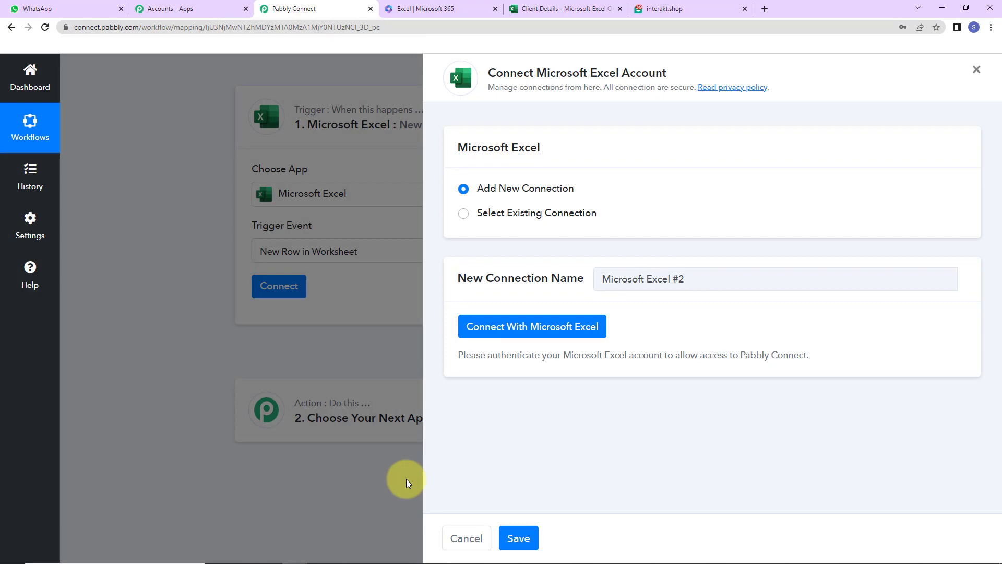
{"action": "left_click", "coordinate": [531, 326]}
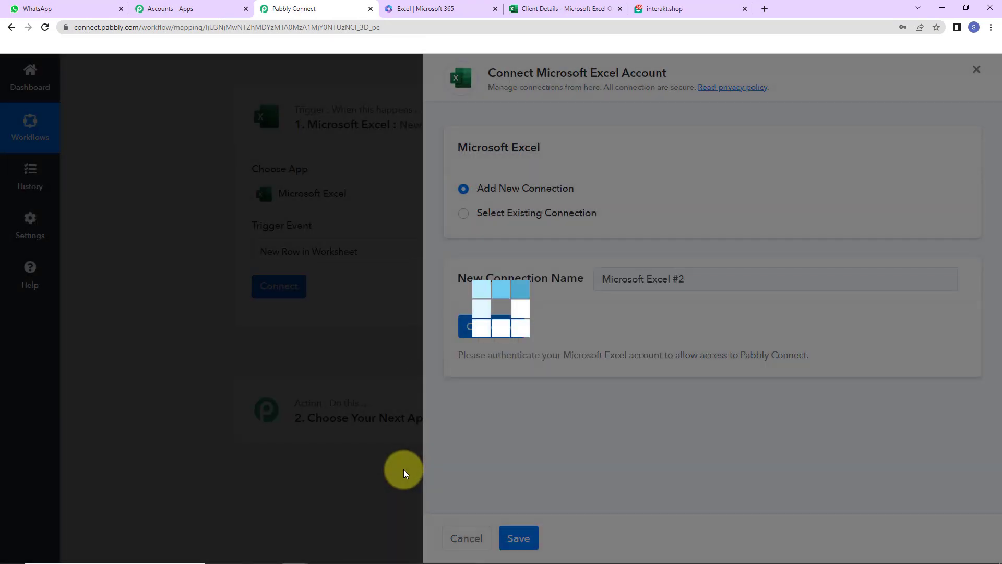
{"action": "left_click", "coordinate": [518, 537]}
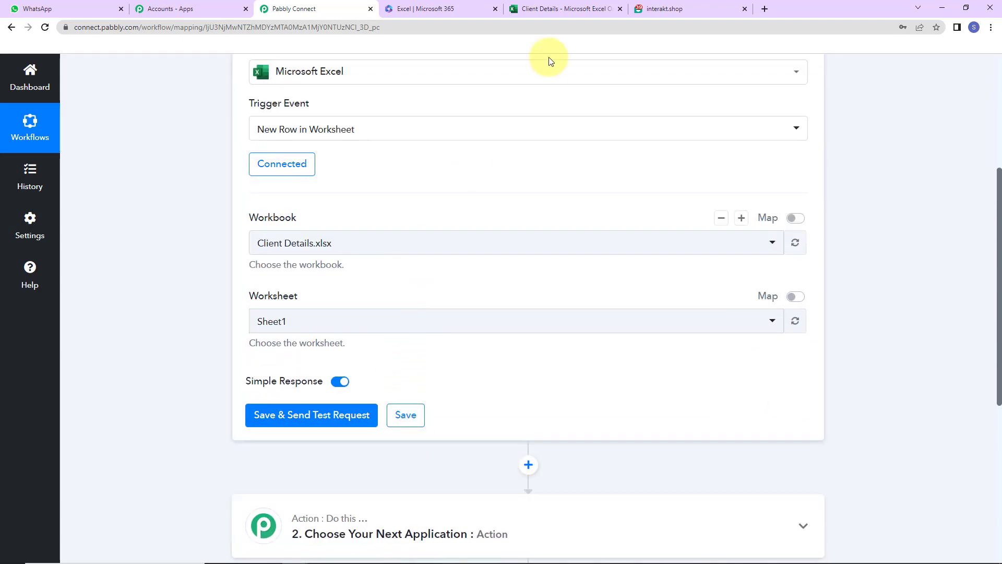
{"action": "left_click", "coordinate": [565, 9]}
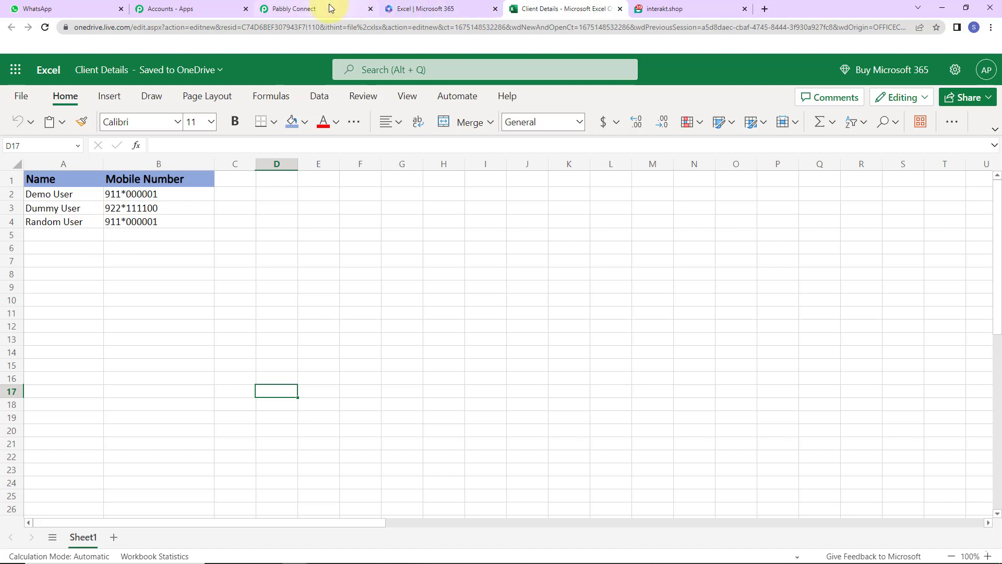
{"action": "left_click", "coordinate": [294, 9]}
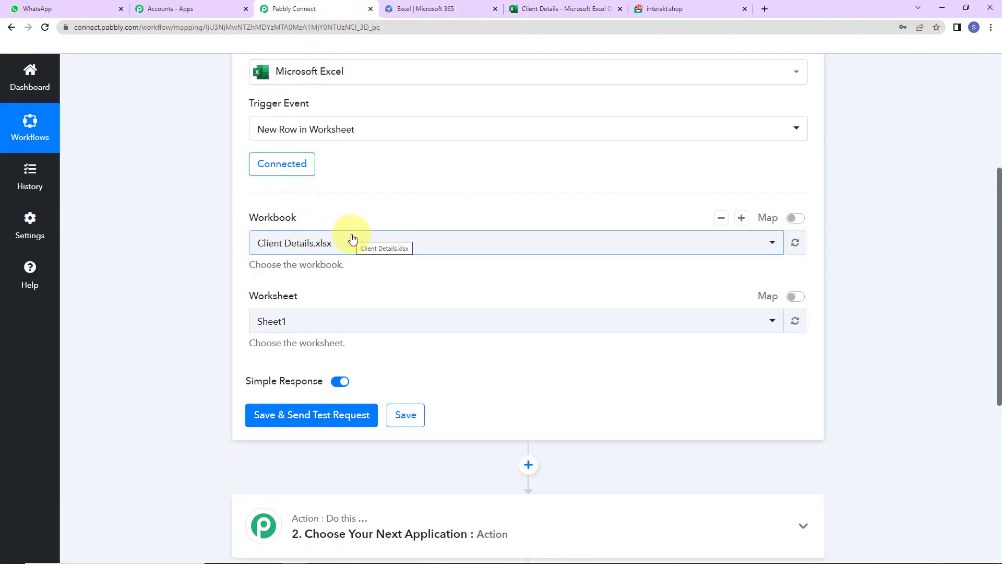
{"action": "mouse_move", "coordinate": [271, 247]}
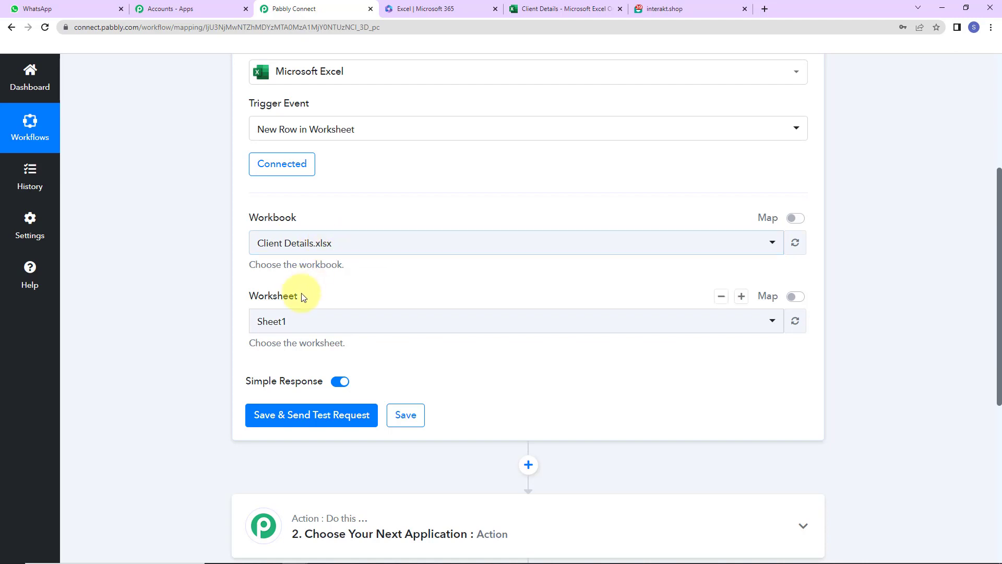
Send a test request for the Excel trigger, returning row 3, Random User, 911*000001.
{"action": "left_click", "coordinate": [512, 321]}
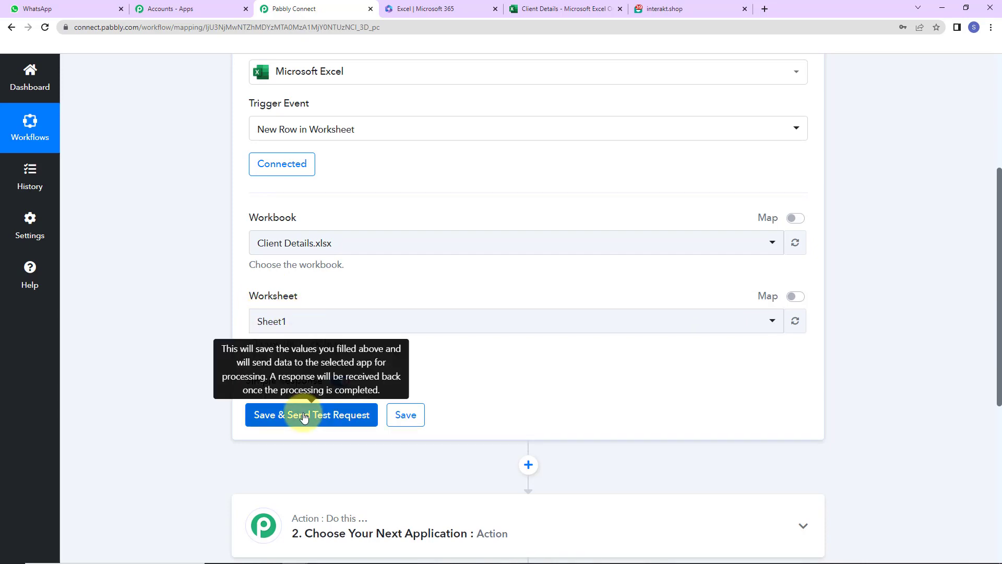
{"action": "left_click", "coordinate": [311, 413]}
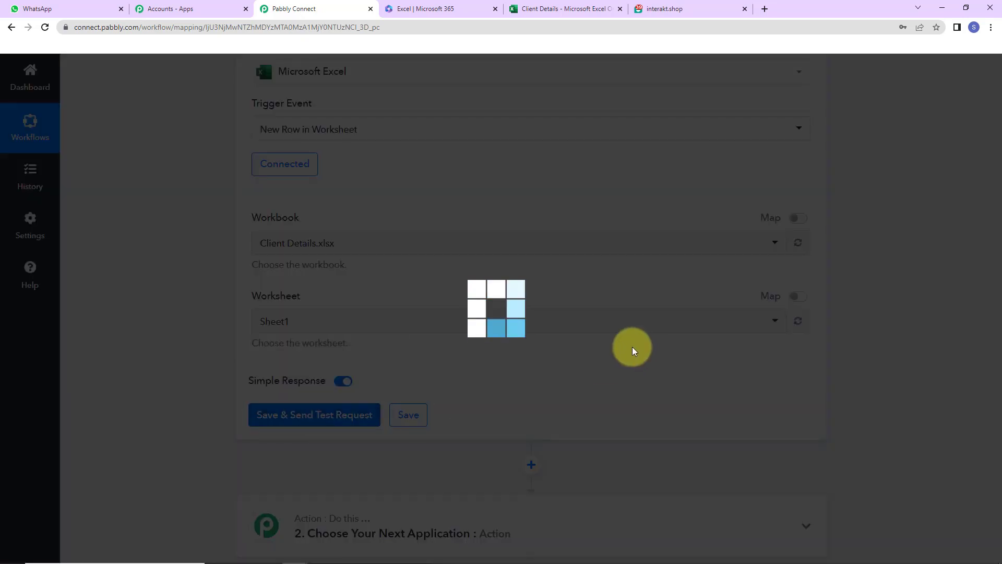
{"action": "left_click", "coordinate": [314, 414]}
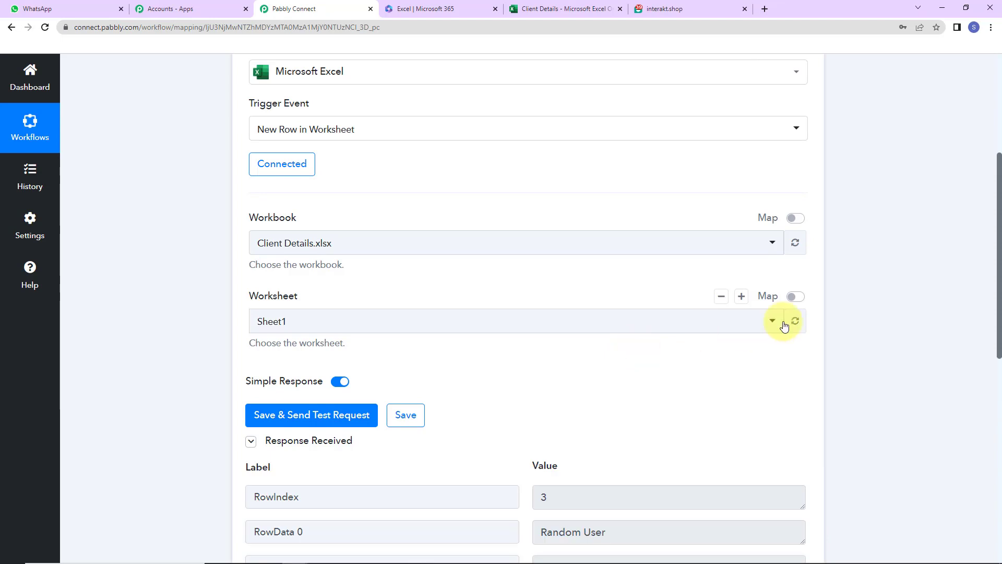
{"action": "scroll", "scroll_direction": "down", "scroll_amount": 3}
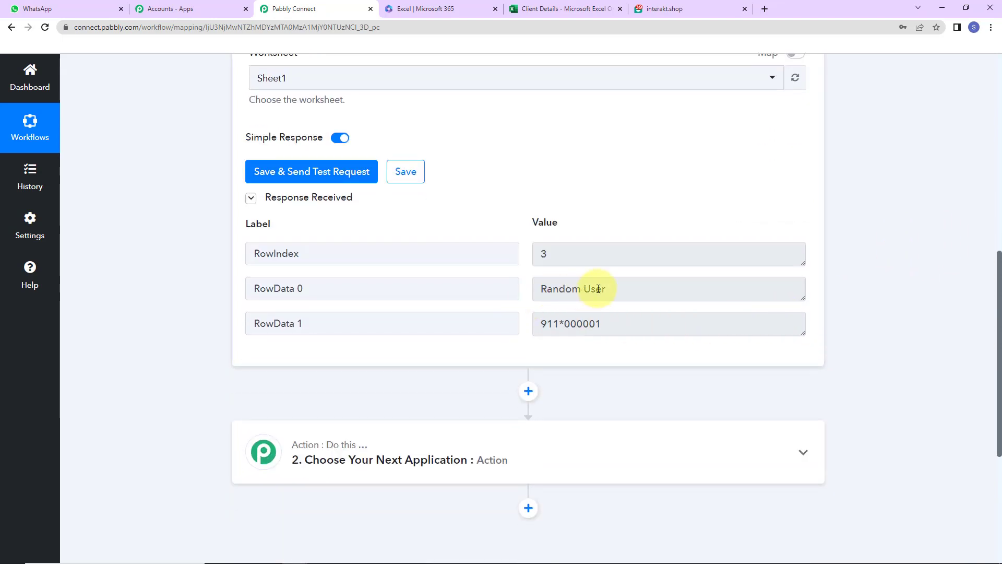
{"action": "mouse_move", "coordinate": [607, 328]}
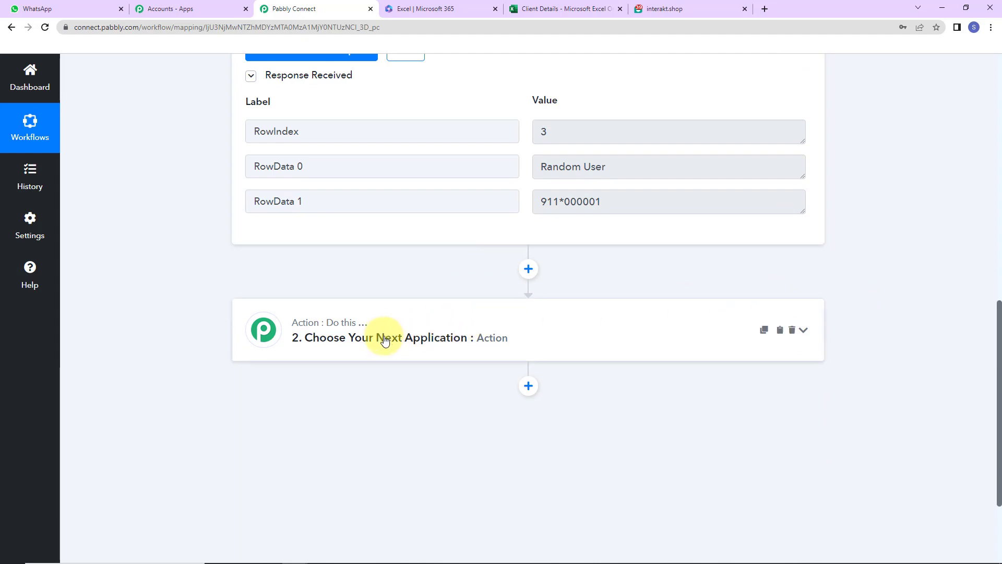
Set the action to Interakt's Send WhatsApp Template Message event and open its connection panel.
{"action": "type", "text": "inte"}
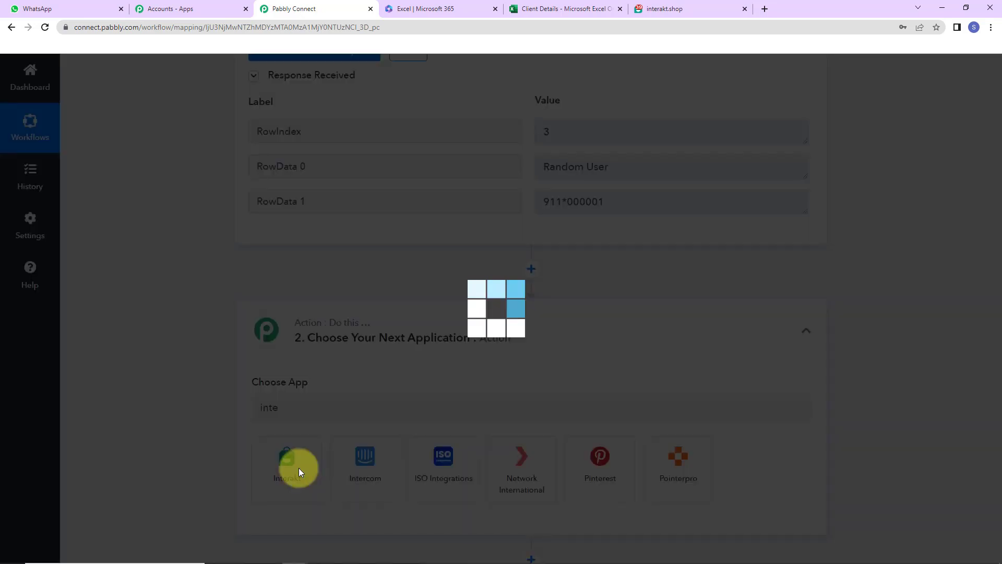
{"action": "left_click", "coordinate": [296, 460]}
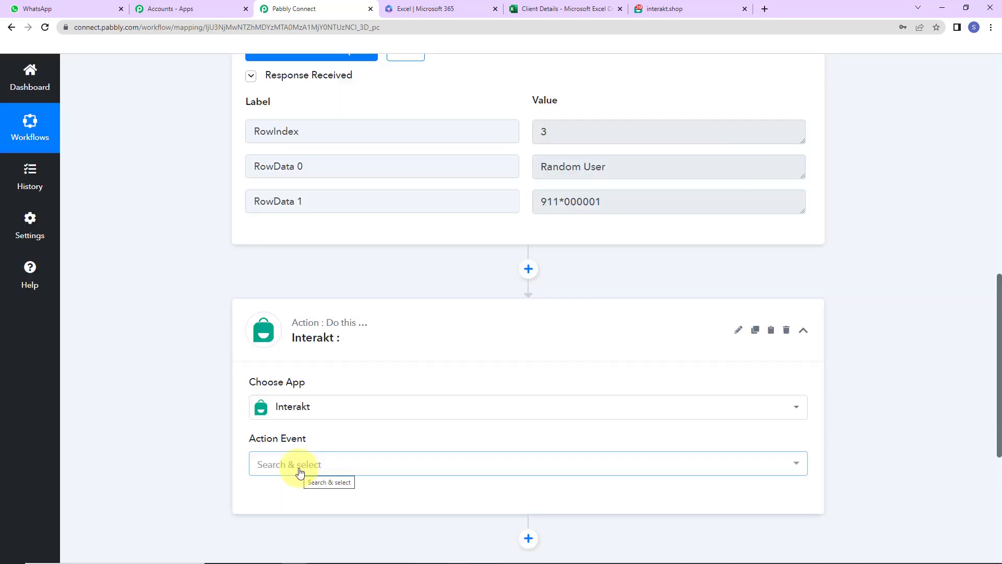
{"action": "left_click", "coordinate": [287, 464]}
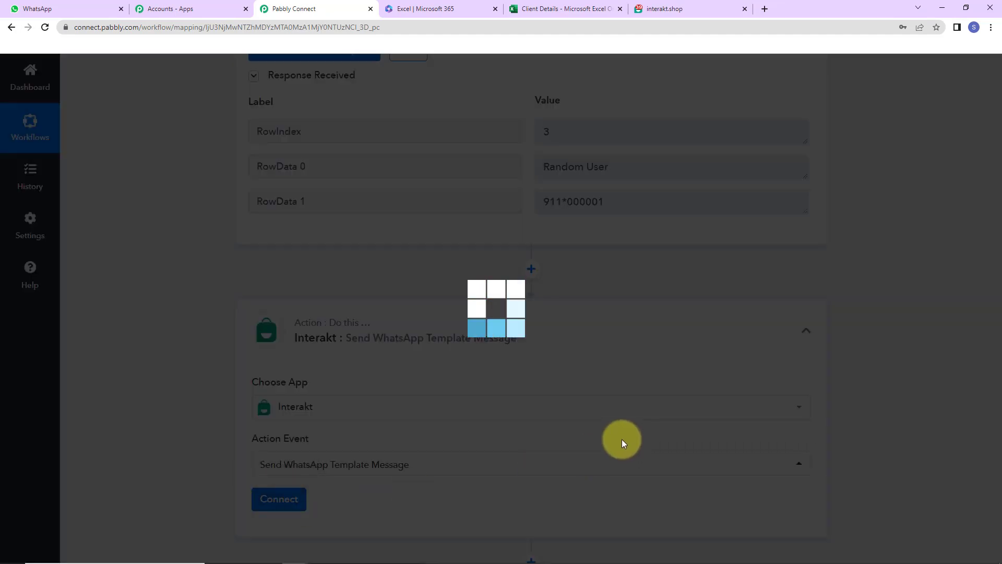
{"action": "left_click", "coordinate": [279, 498]}
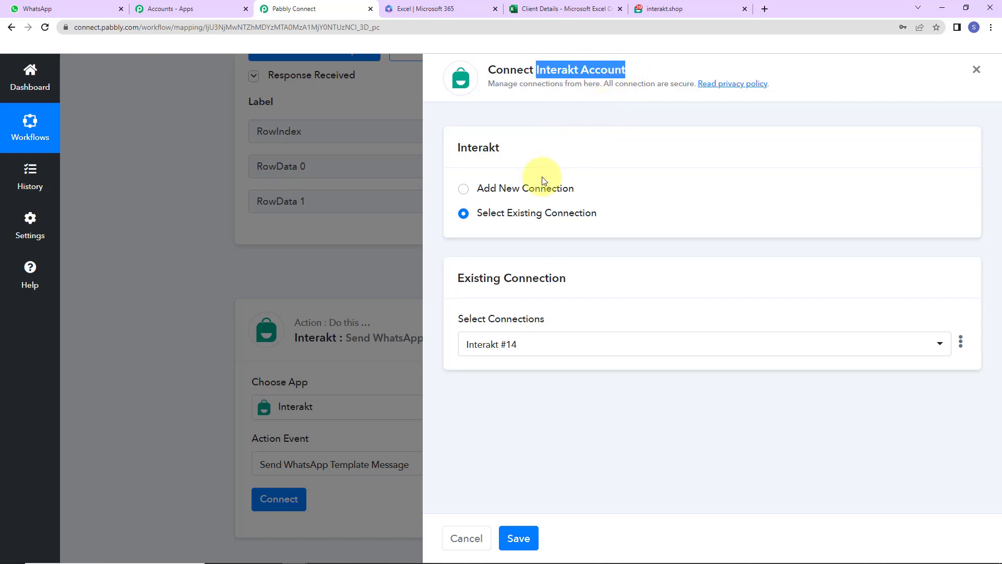
Start new connection Interakt #15 and copy the secret key from Interakt Developer Settings.
{"action": "left_click", "coordinate": [463, 188]}
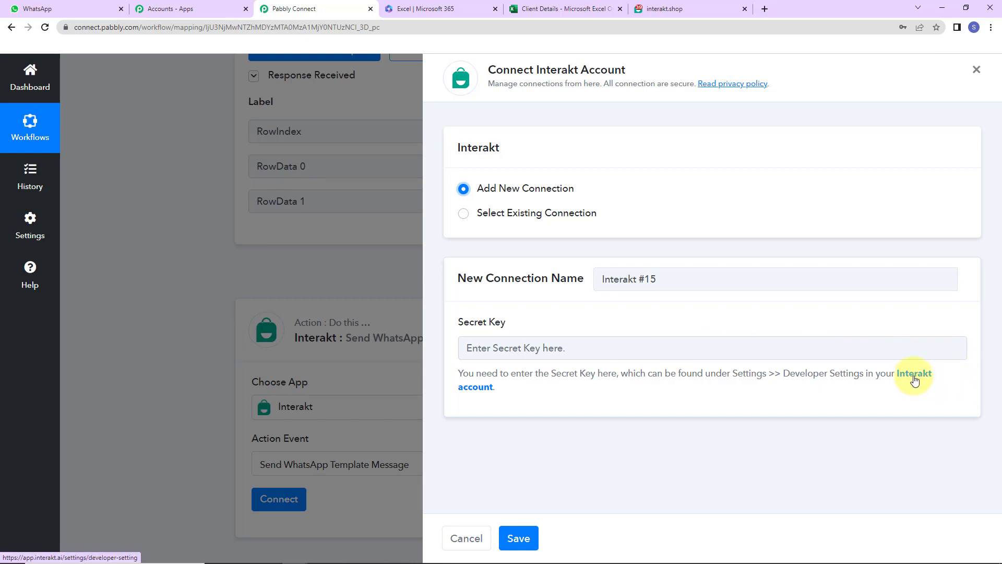
{"action": "left_click", "coordinate": [913, 373]}
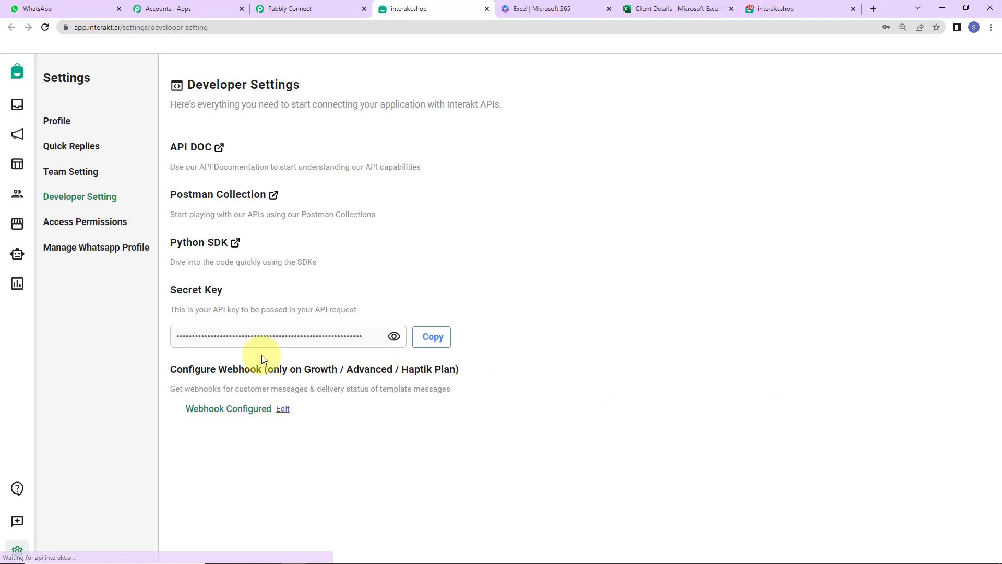
{"action": "left_click", "coordinate": [433, 336]}
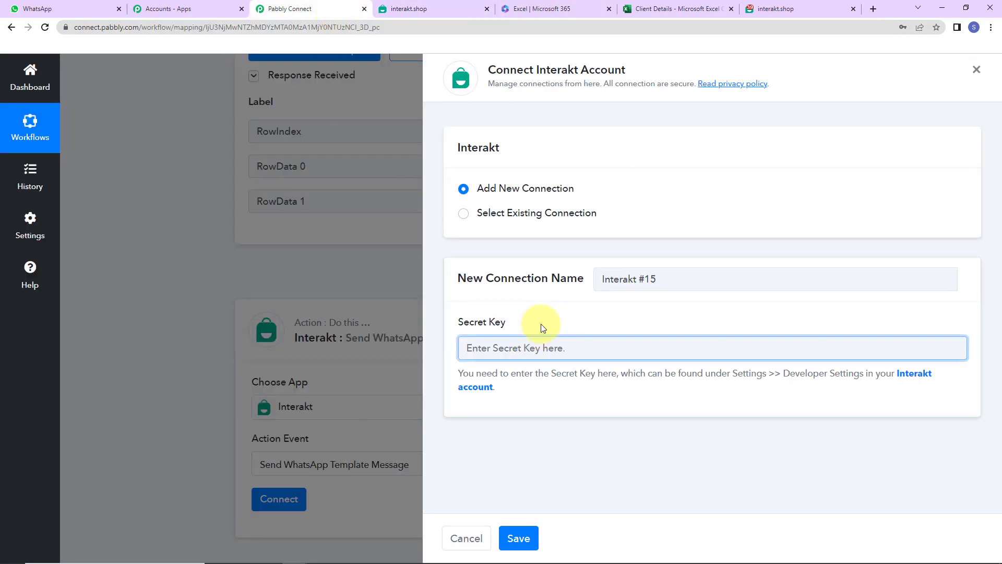
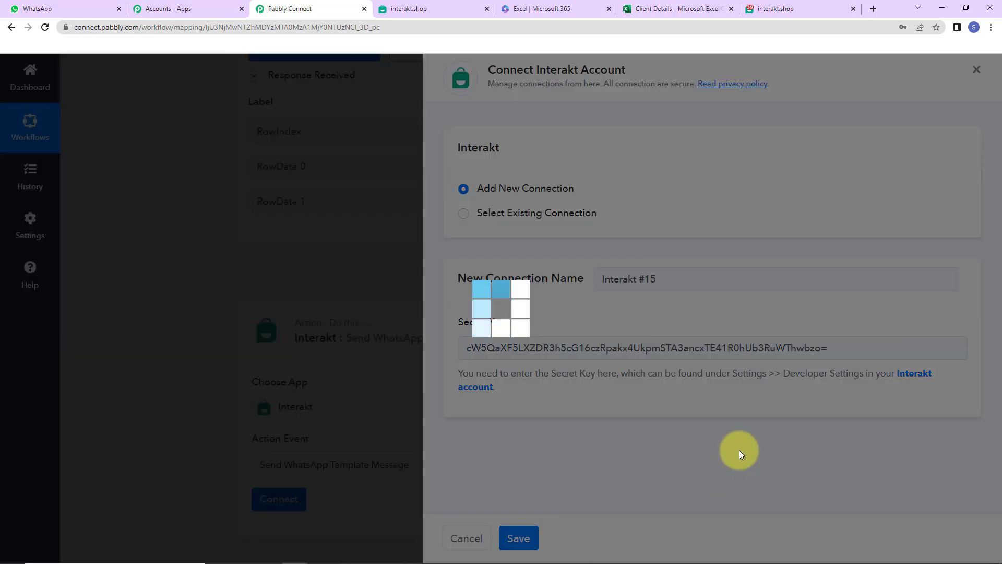
Paste the Interakt secret key and save the connection.
{"action": "left_click", "coordinate": [517, 538]}
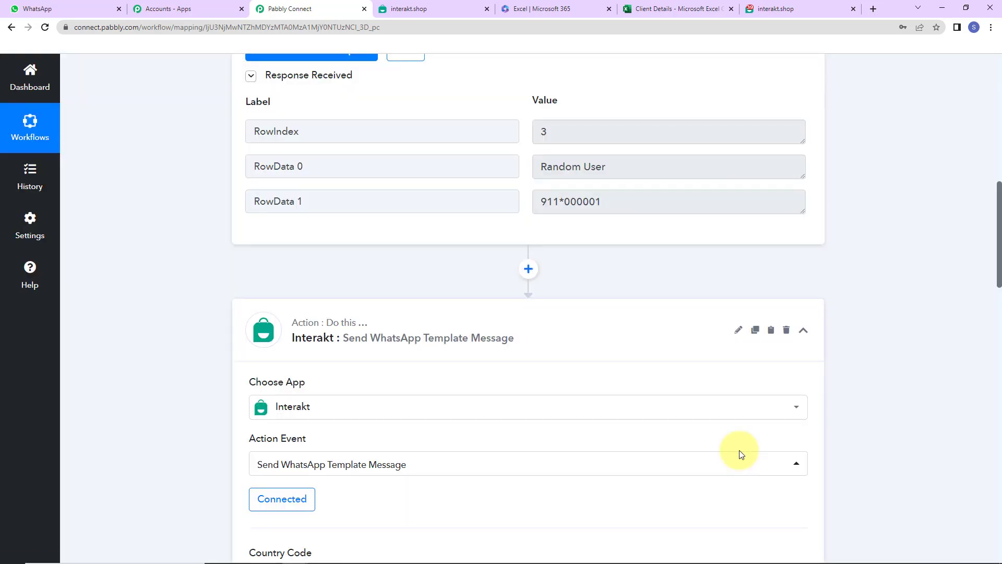
{"action": "scroll", "scroll_direction": "down", "scroll_amount": 3}
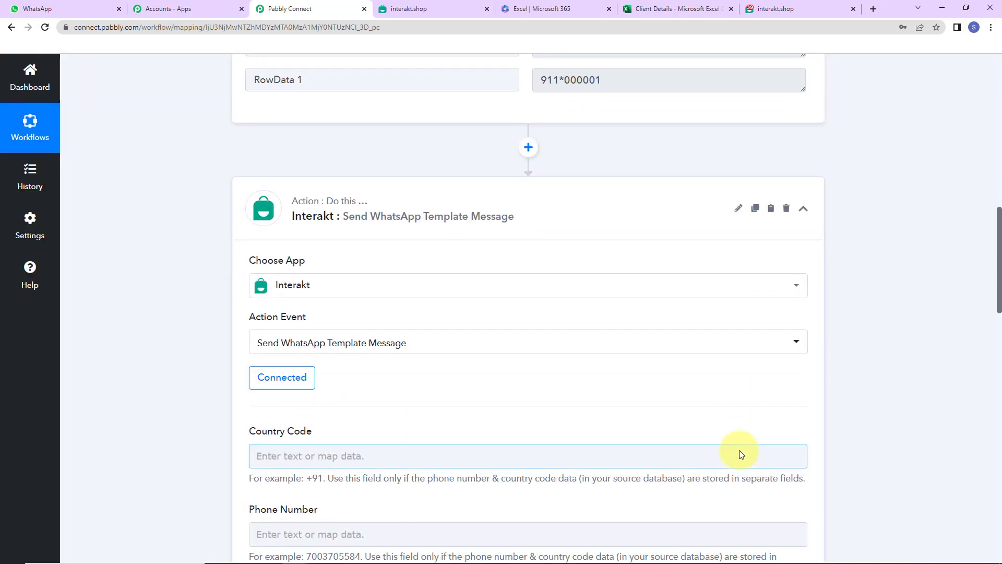
{"action": "scroll", "scroll_direction": "down", "scroll_amount": 3}
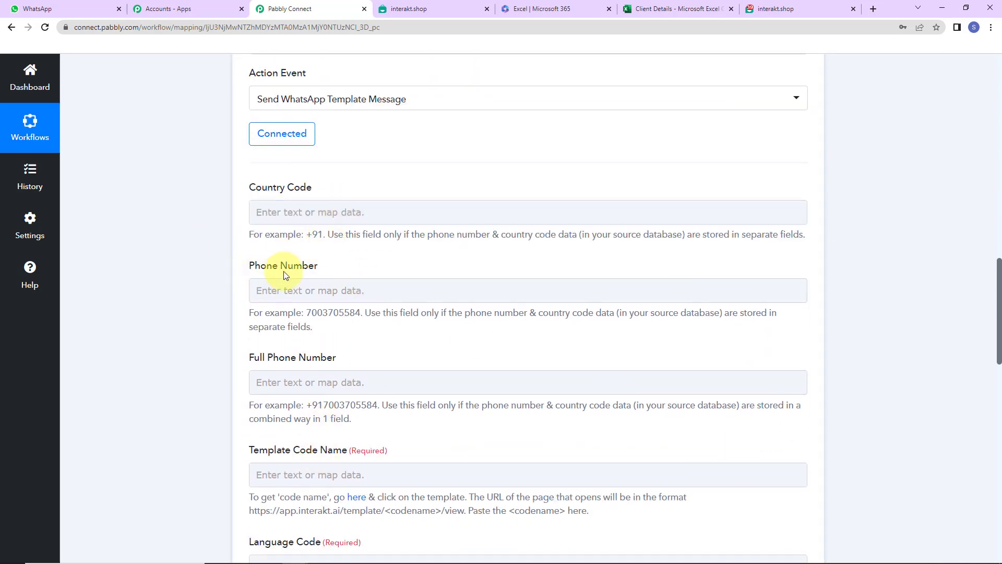
{"action": "mouse_move", "coordinate": [308, 445]}
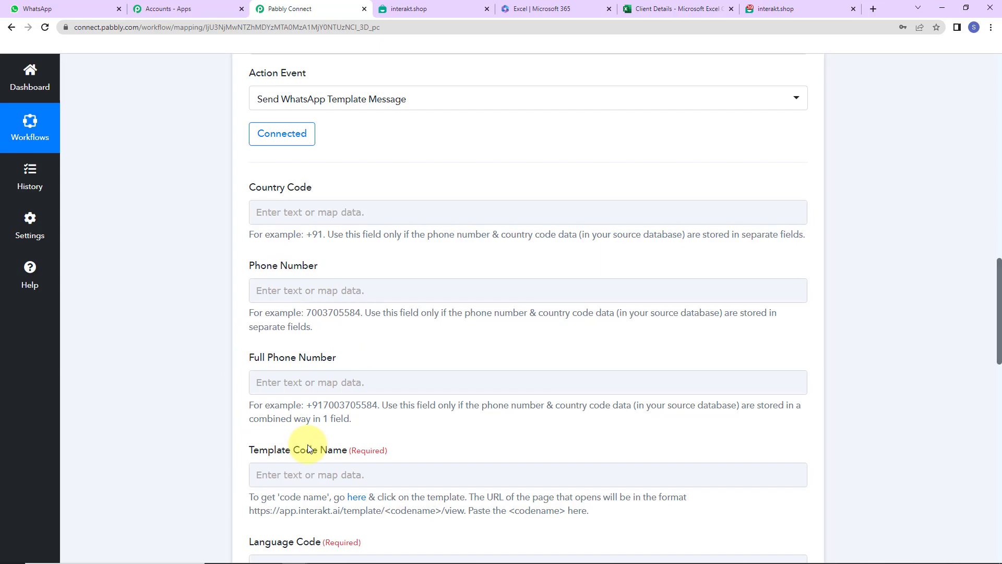
{"action": "scroll", "scroll_direction": "down", "scroll_amount": 3}
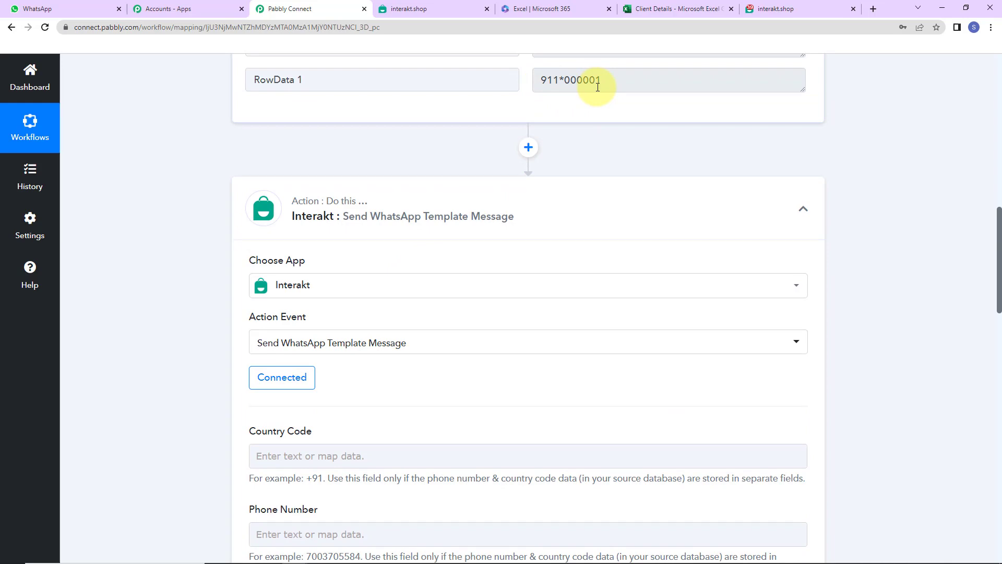
{"action": "scroll", "scroll_direction": "down", "scroll_amount": 3}
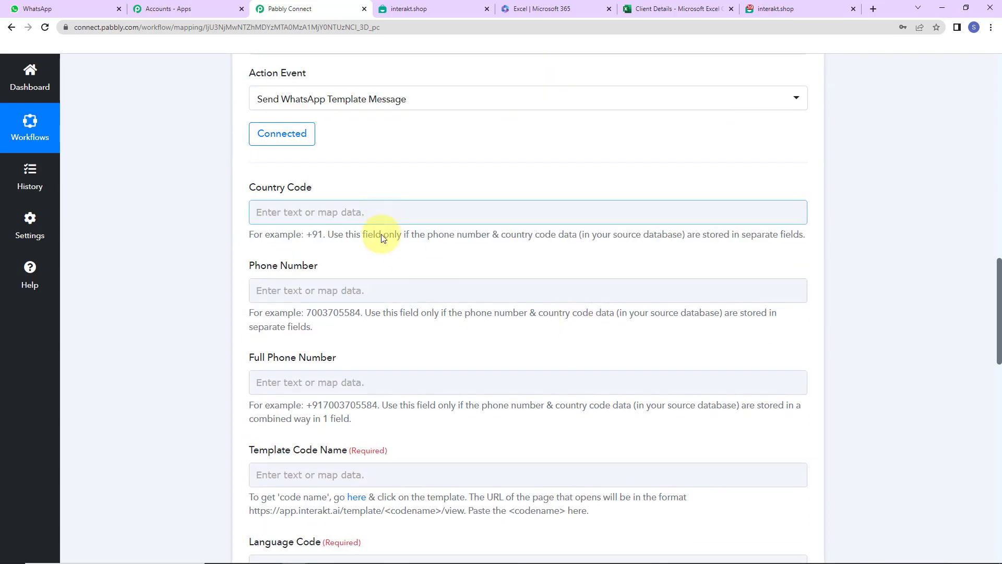
Enter Country Code +91 and map Excel RowData 1 into Phone Number.
{"action": "left_click", "coordinate": [527, 212]}
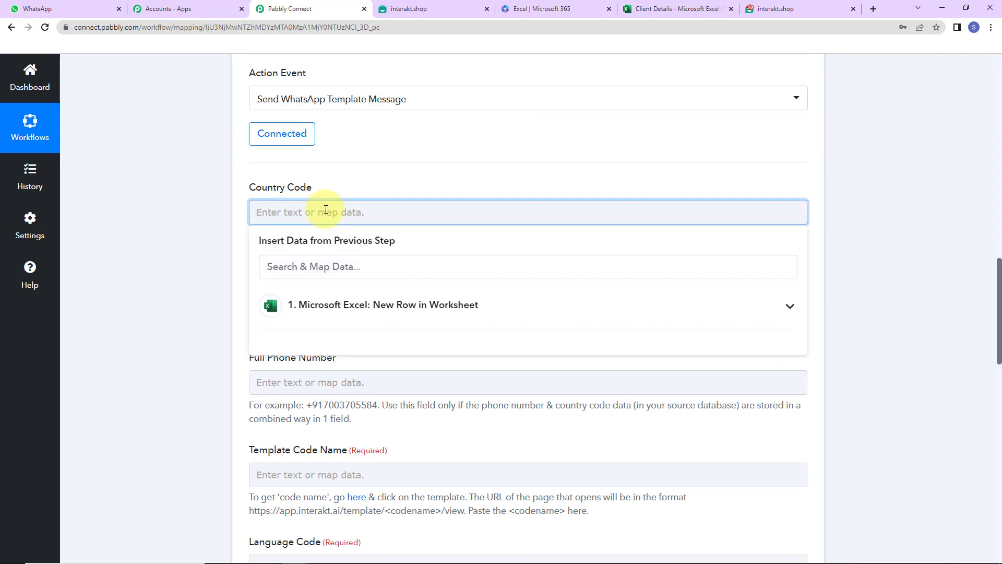
{"action": "type", "text": "+91"}
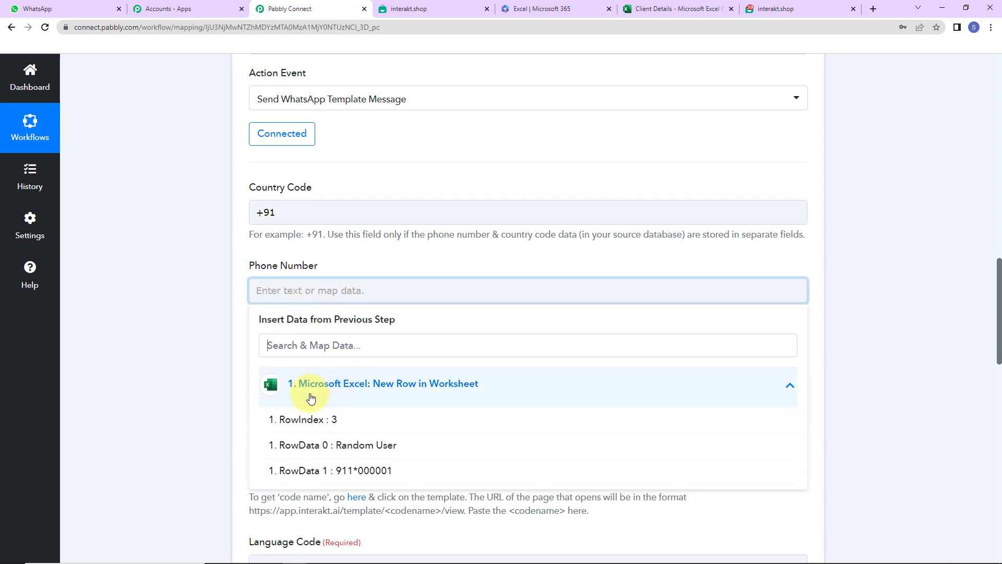
{"action": "left_click", "coordinate": [331, 470]}
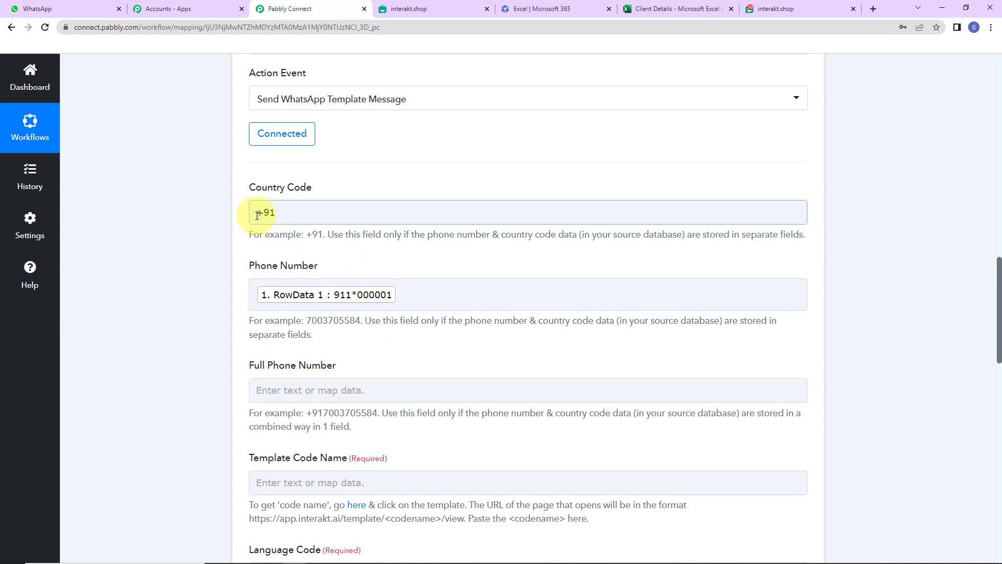
{"action": "left_click", "coordinate": [410, 390]}
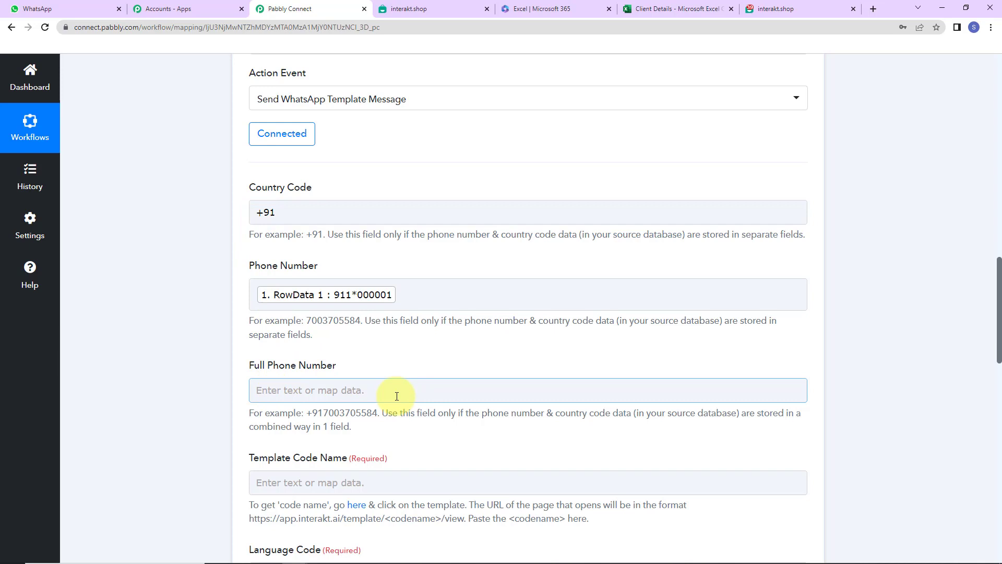
{"action": "mouse_move", "coordinate": [336, 421]}
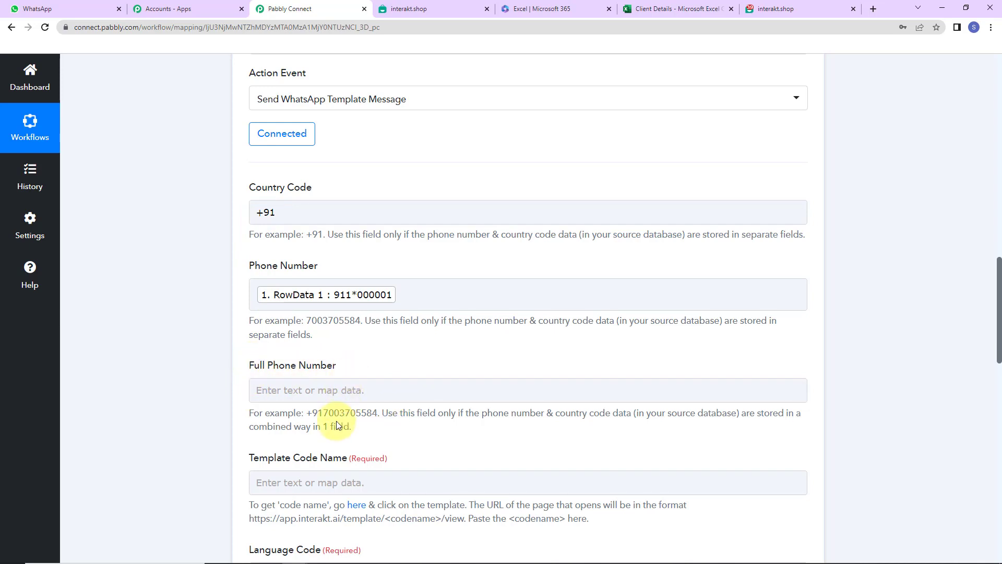
{"action": "mouse_move", "coordinate": [311, 413]}
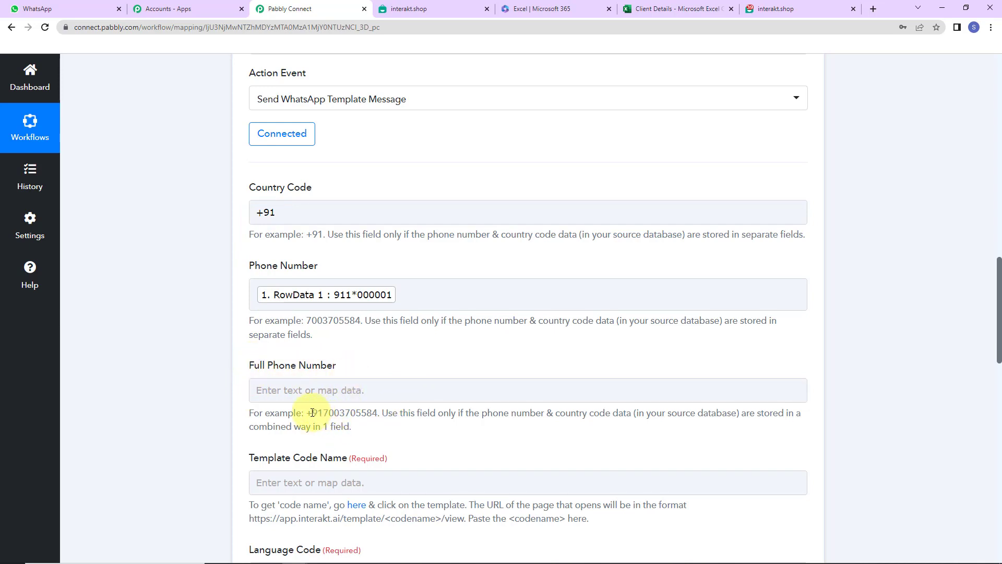
{"action": "left_click", "coordinate": [344, 213]}
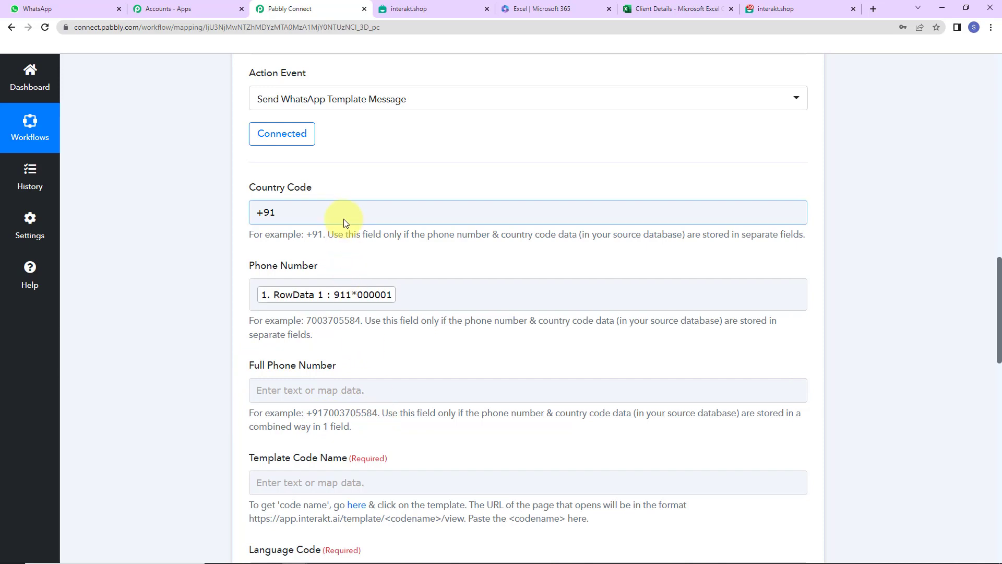
{"action": "left_click", "coordinate": [306, 390]}
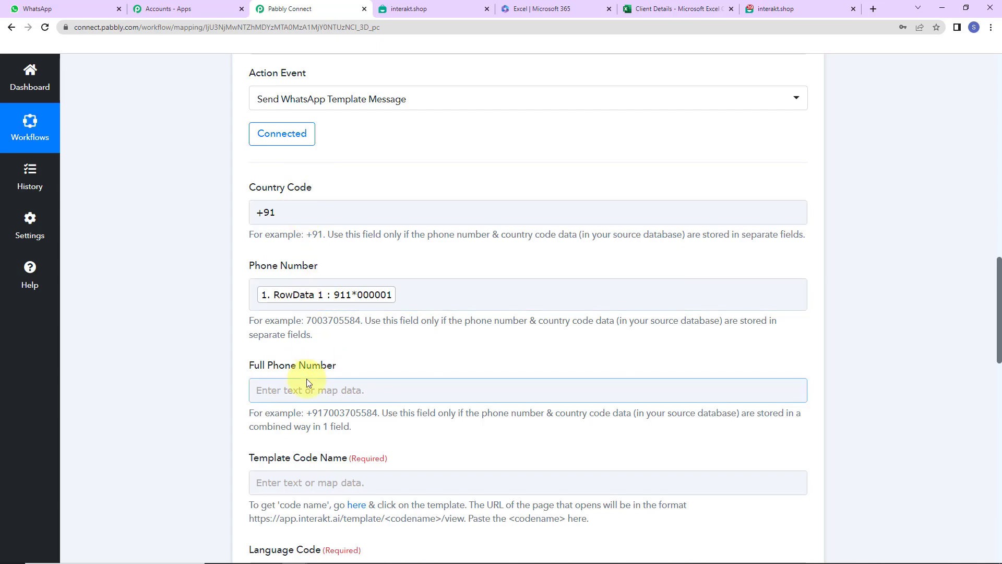
{"action": "scroll", "scroll_direction": "down", "scroll_amount": 3}
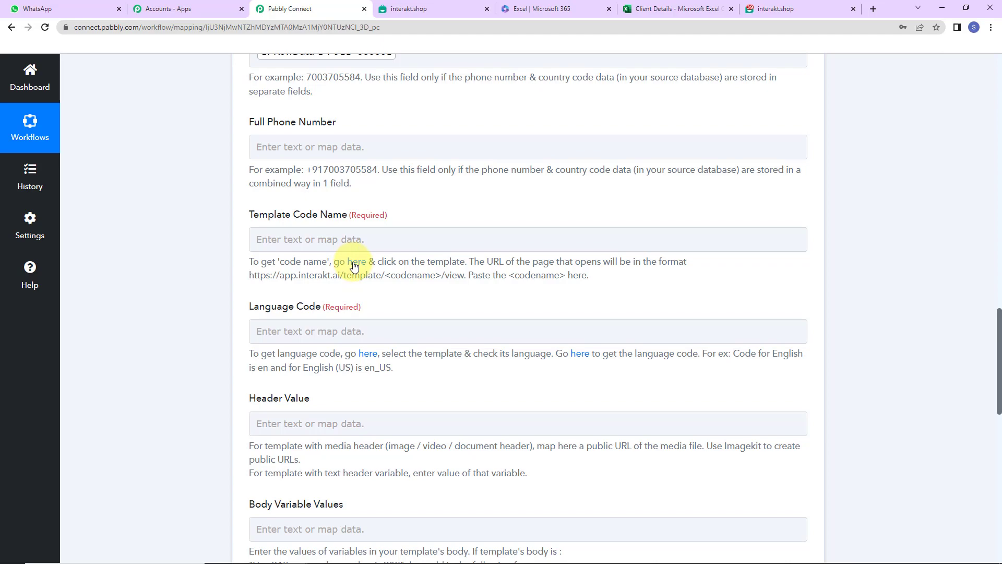
Open Interakt's WhatsApp template list via the Template Code Name 'here' link.
{"action": "left_click", "coordinate": [353, 263]}
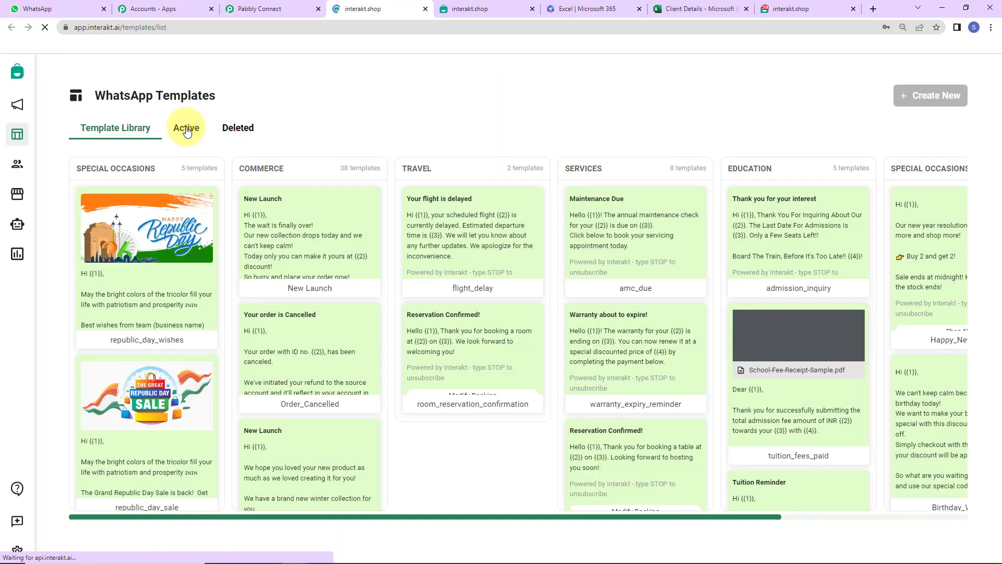
Review the active new_lead template, copy 'new_lead' from its URL, and return to Pabbly.
{"action": "left_click", "coordinate": [185, 128]}
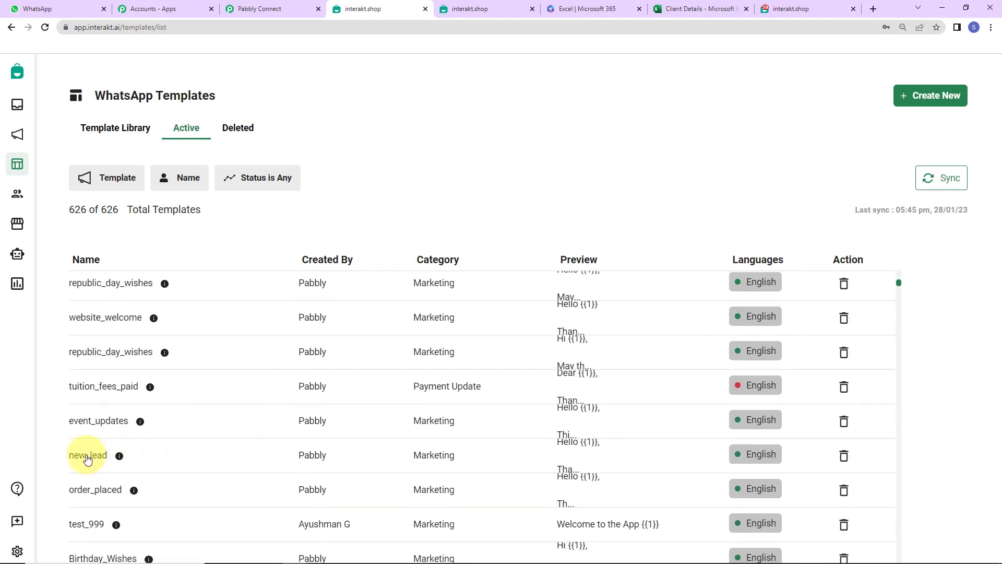
{"action": "left_click", "coordinate": [87, 455]}
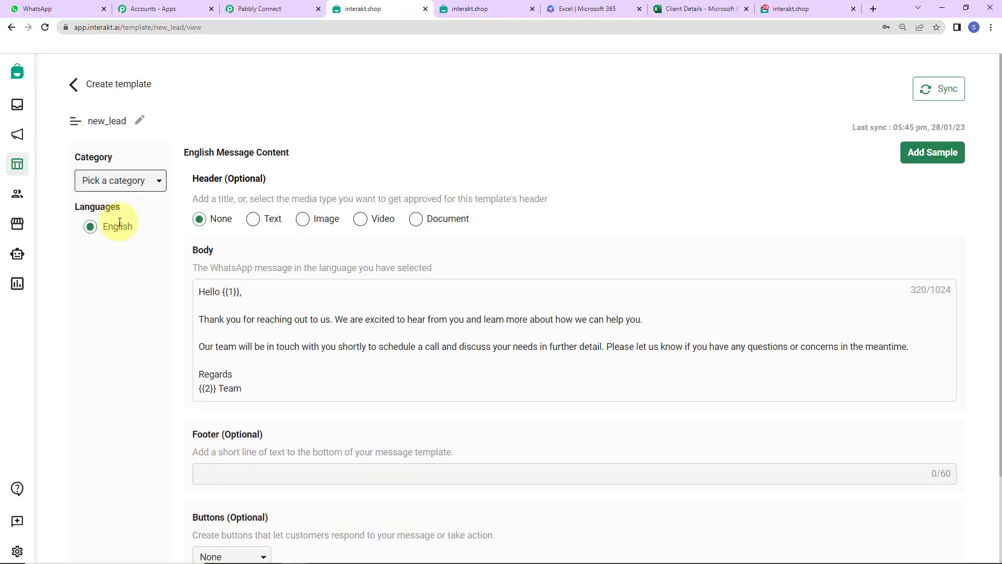
{"action": "mouse_move", "coordinate": [237, 178]}
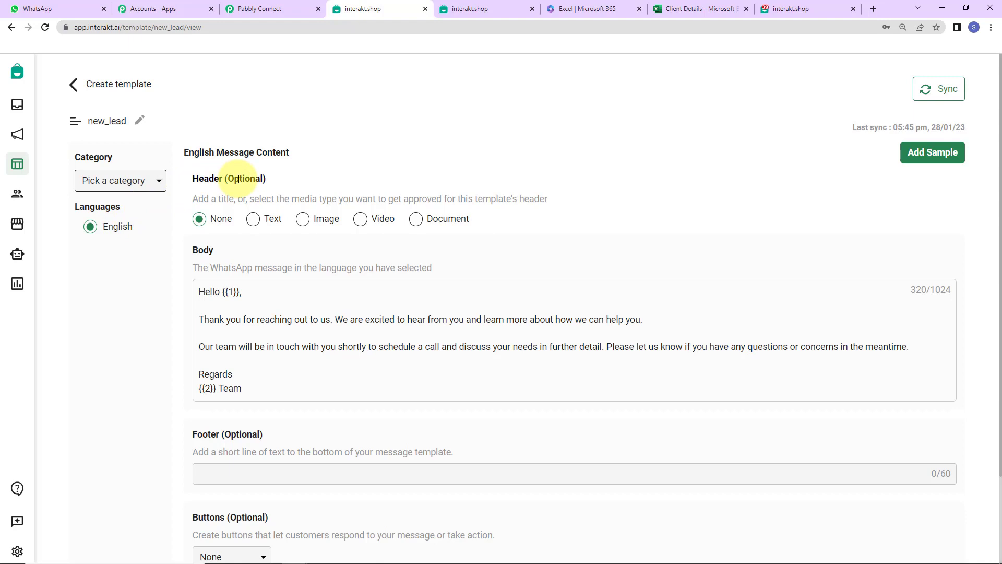
{"action": "mouse_move", "coordinate": [222, 209]}
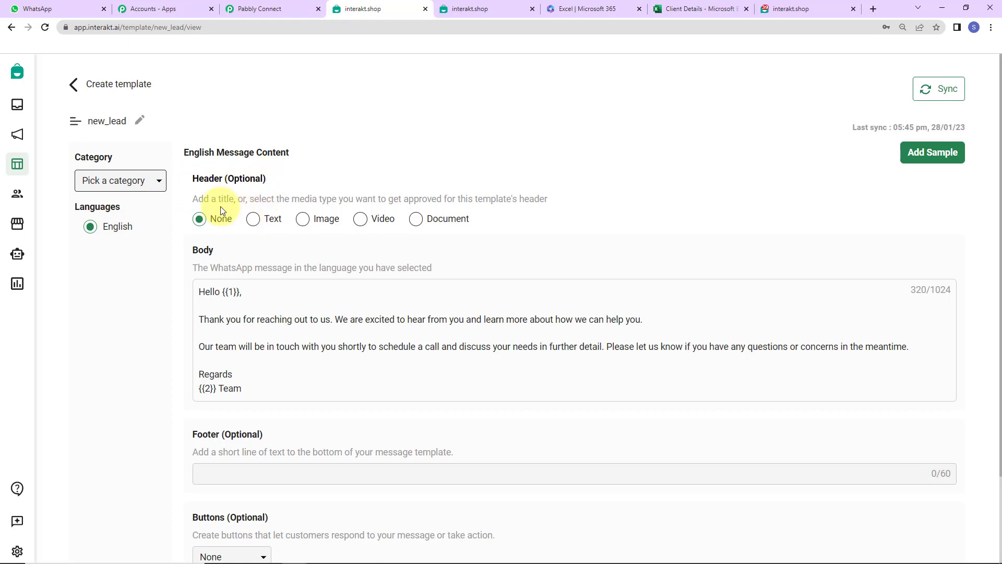
{"action": "mouse_move", "coordinate": [248, 228]}
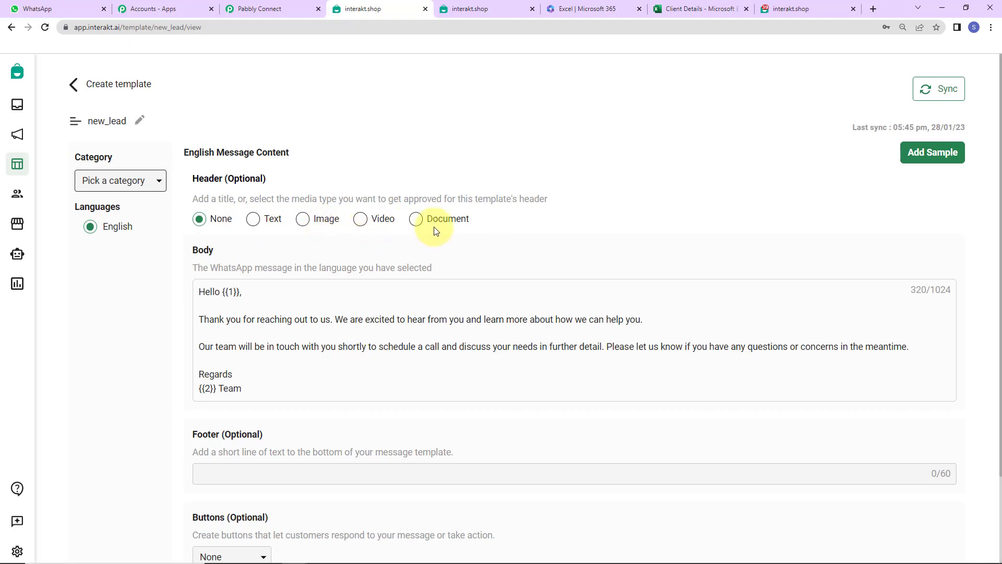
{"action": "scroll", "scroll_direction": "down", "scroll_amount": 3}
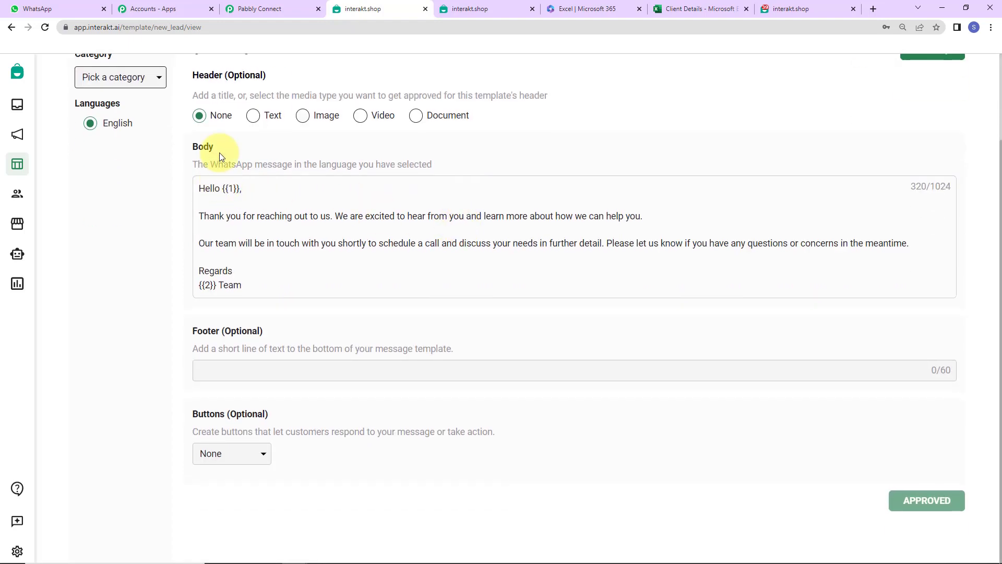
{"action": "mouse_move", "coordinate": [228, 200]}
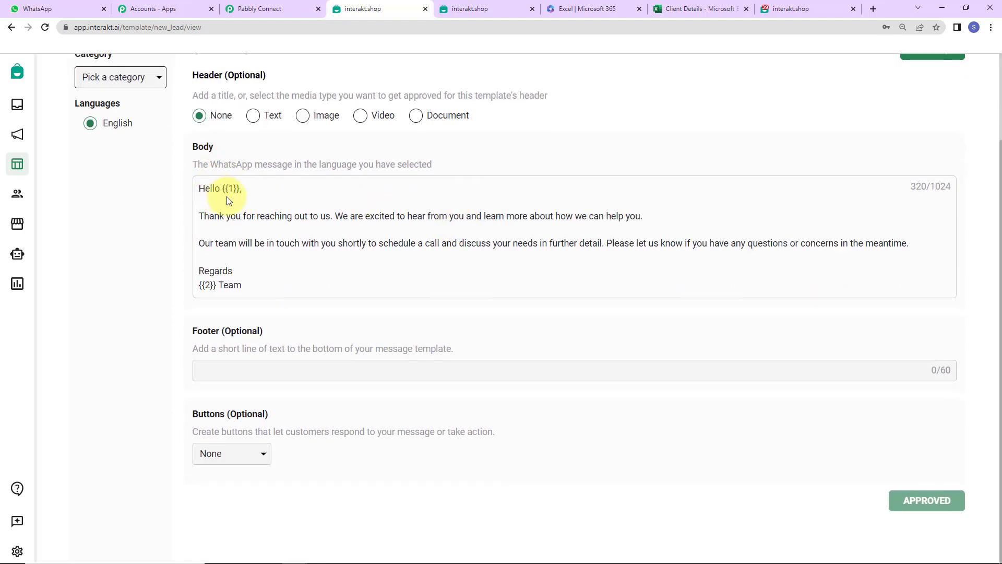
{"action": "mouse_move", "coordinate": [308, 229]}
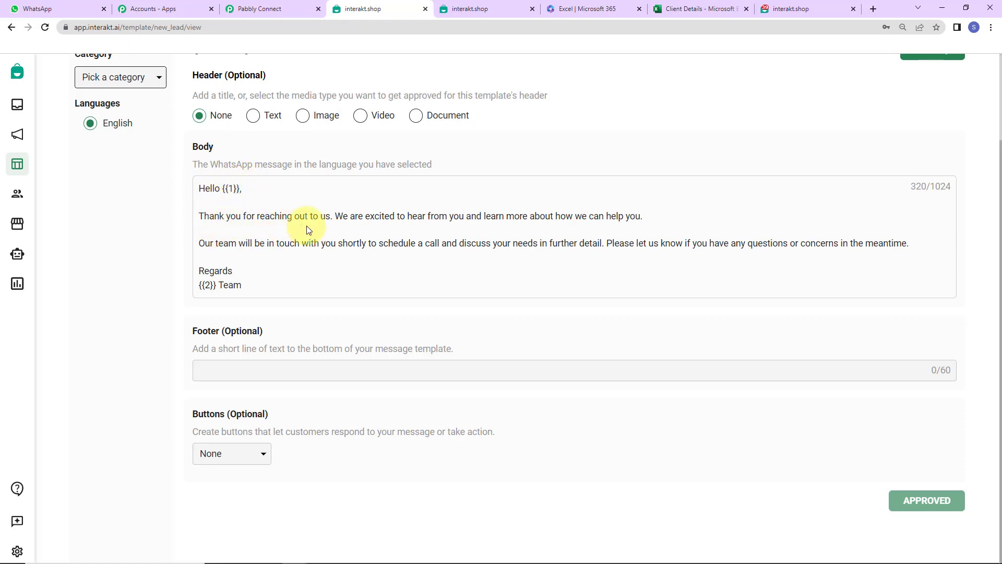
{"action": "mouse_move", "coordinate": [437, 225]}
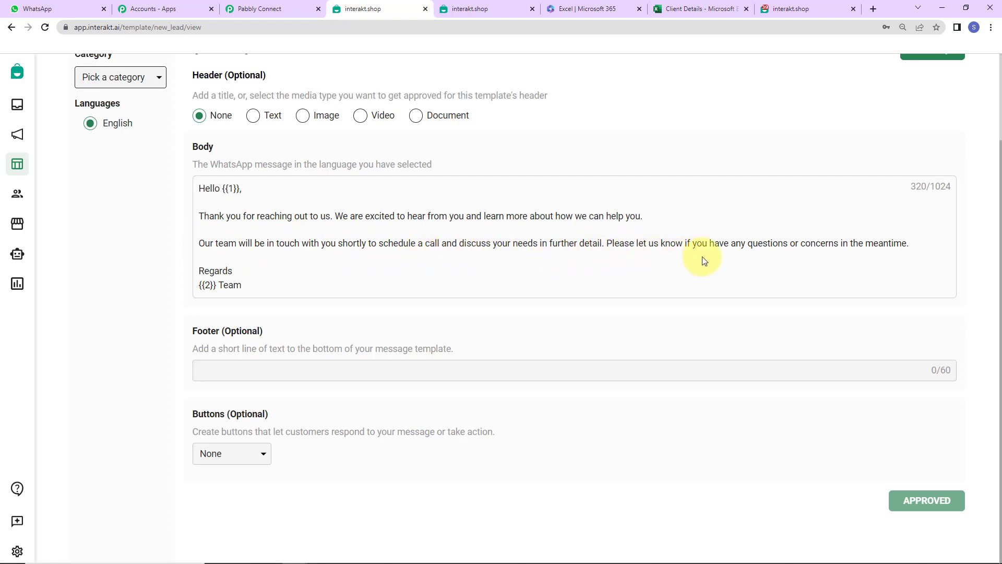
{"action": "mouse_move", "coordinate": [876, 253]}
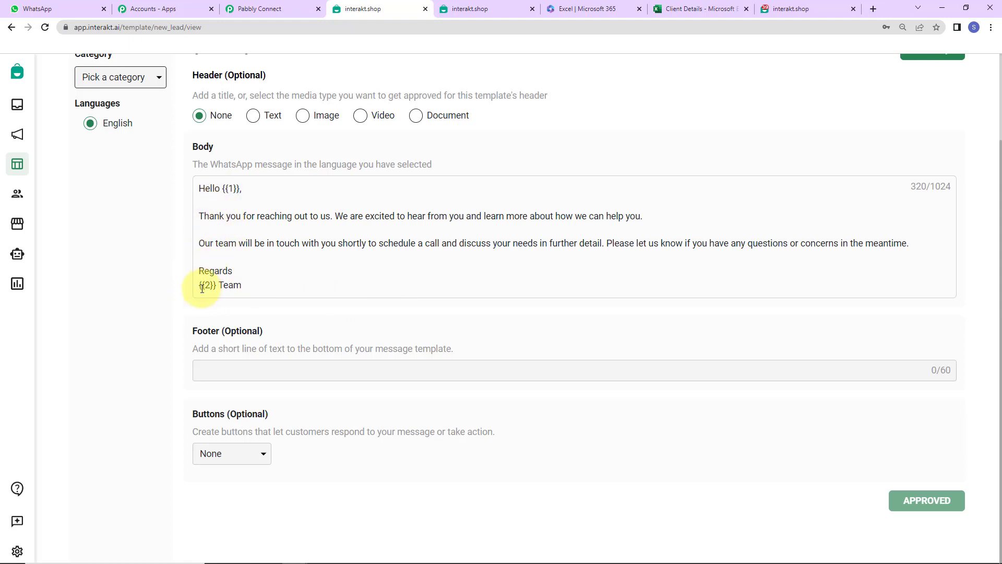
{"action": "mouse_move", "coordinate": [188, 331]}
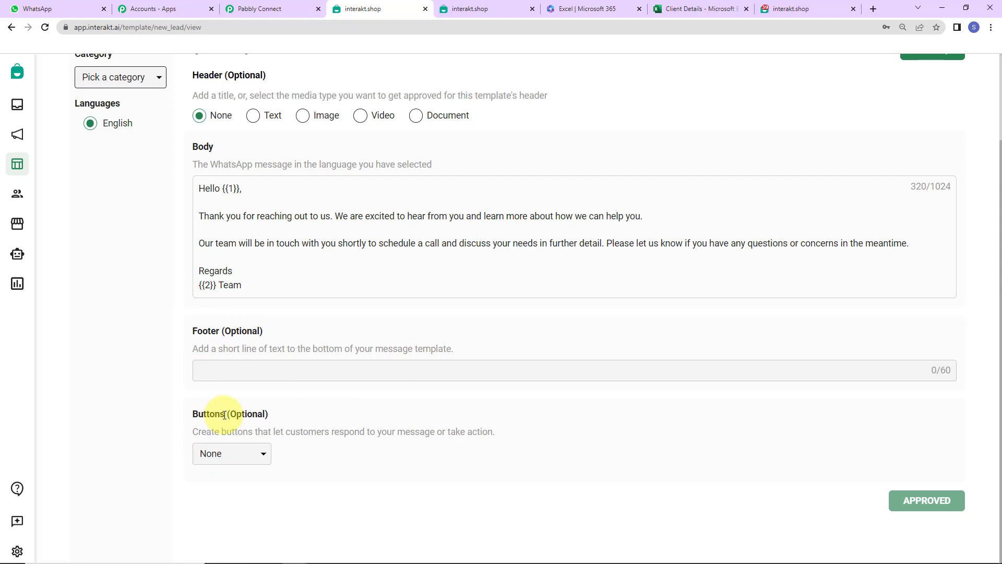
{"action": "mouse_move", "coordinate": [243, 454]}
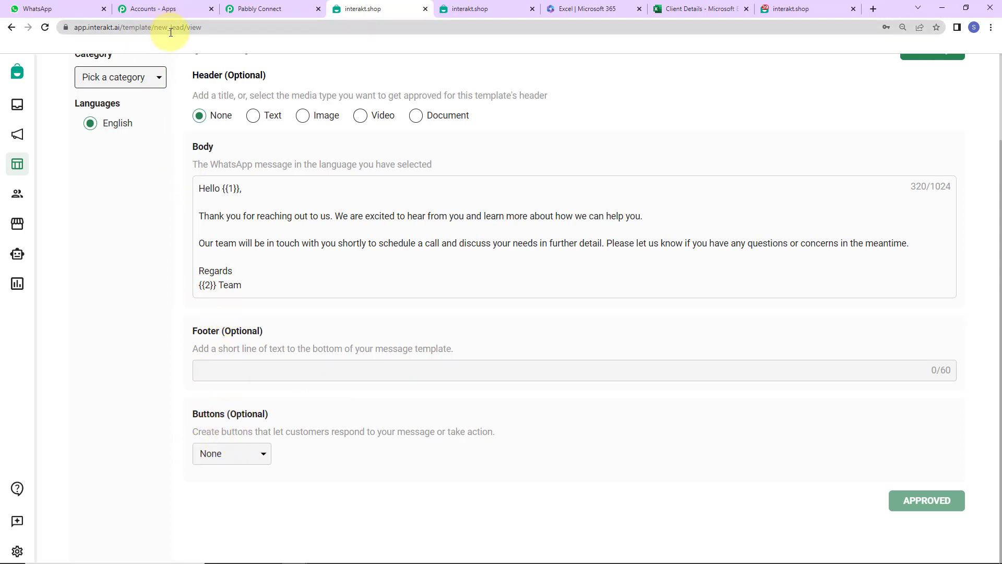
{"action": "right_click", "coordinate": [169, 27]}
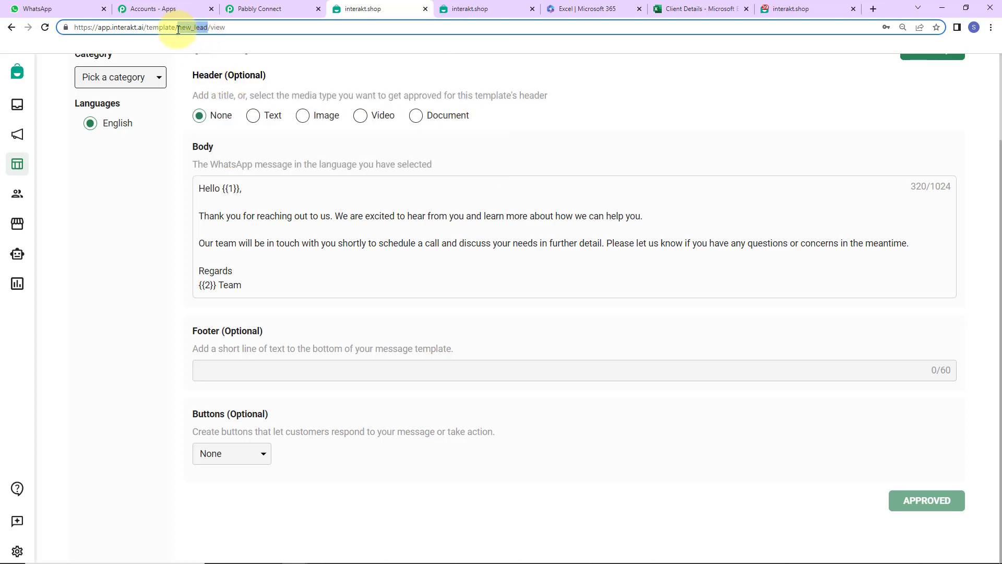
{"action": "left_click", "coordinate": [258, 9]}
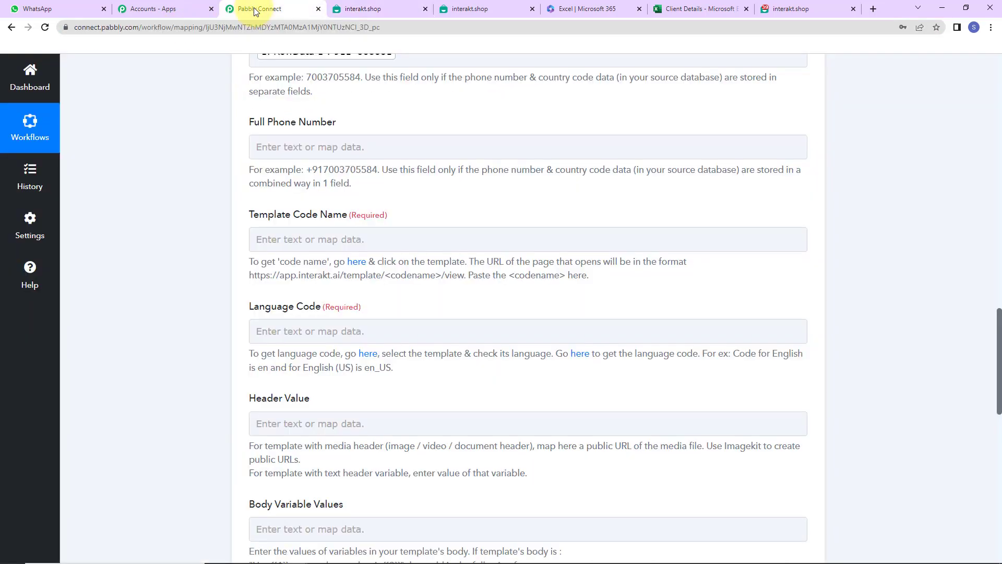
Fill the Interakt template code name with new_lead and language code with en.
{"action": "type", "text": "new_lead"}
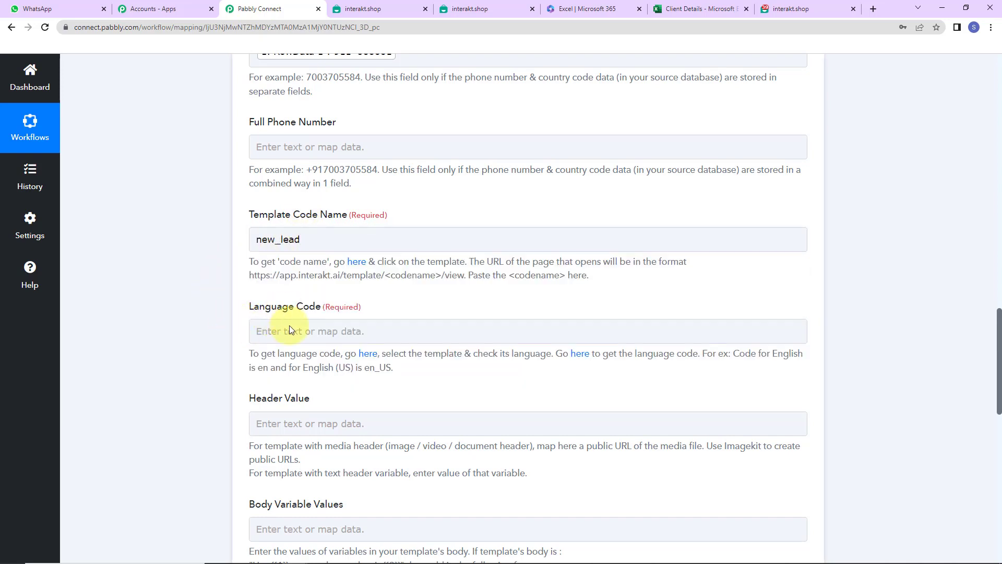
{"action": "left_click", "coordinate": [527, 331]}
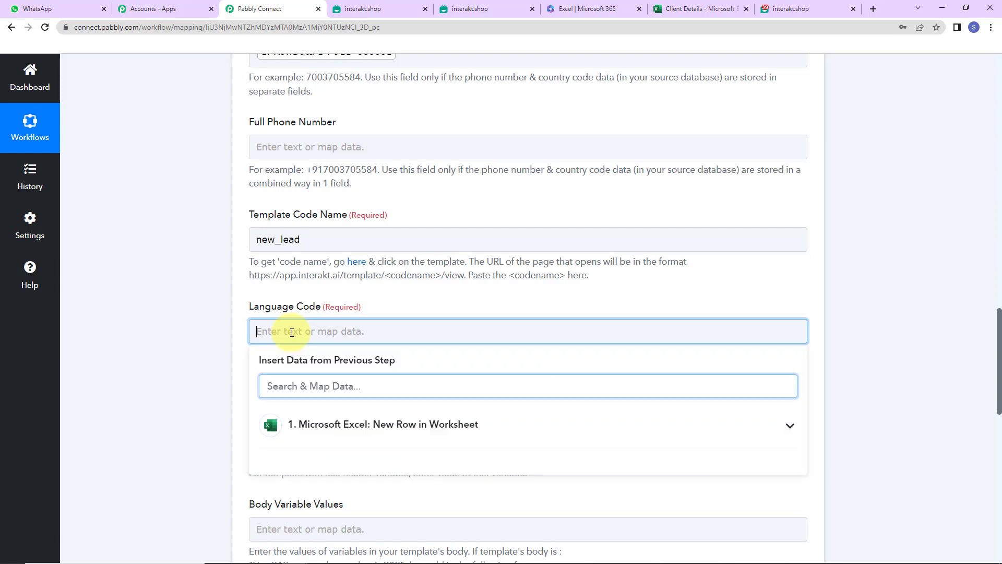
{"action": "type", "text": "en"}
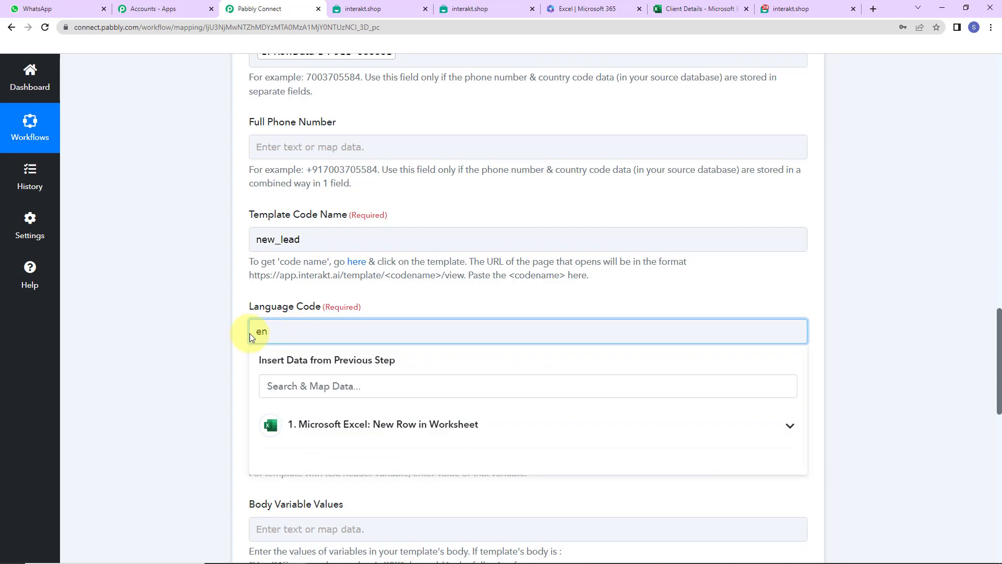
{"action": "left_click", "coordinate": [865, 296]}
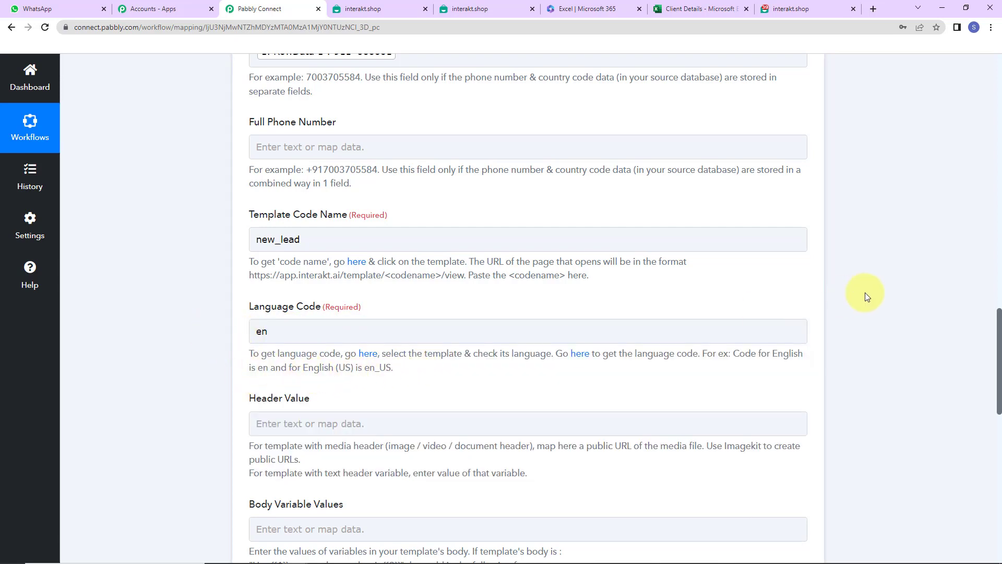
{"action": "mouse_move", "coordinate": [352, 370]}
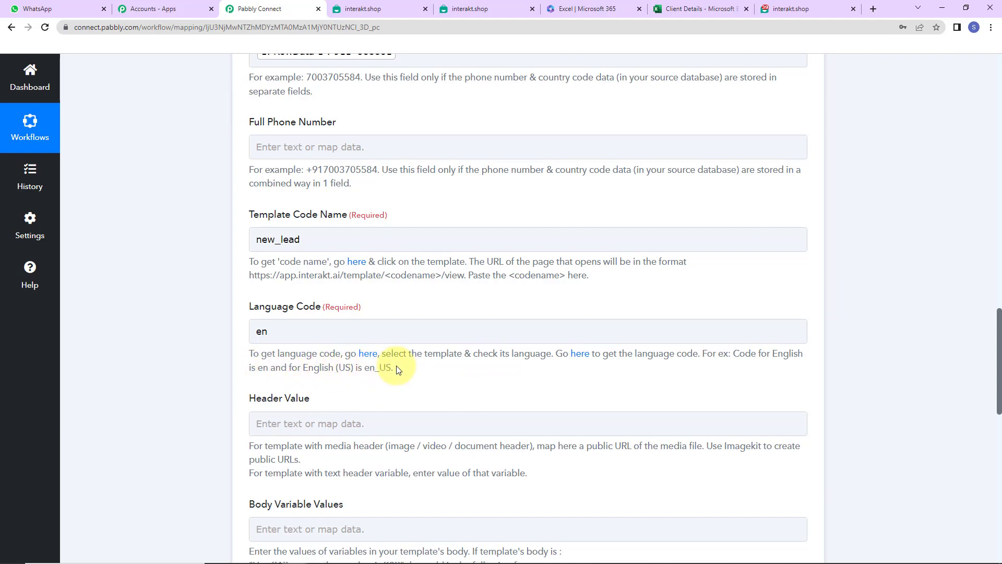
{"action": "scroll", "scroll_direction": "down", "scroll_amount": 3}
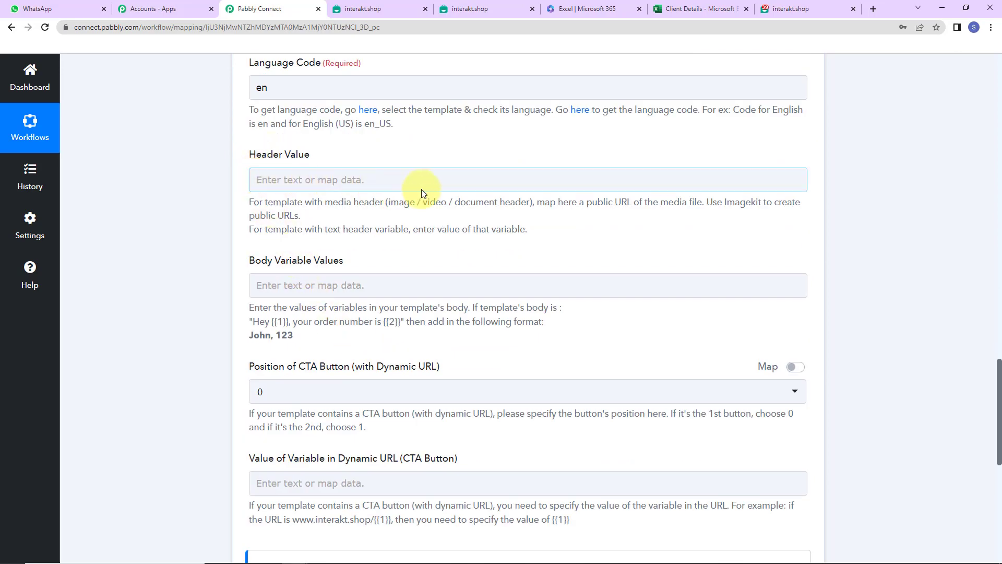
{"action": "mouse_move", "coordinate": [332, 282]}
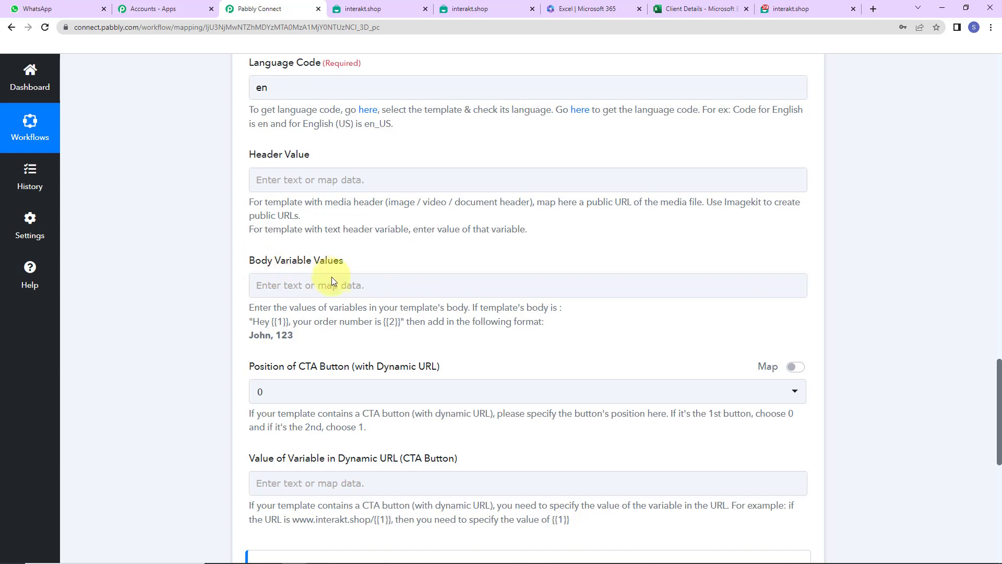
Map the Excel row's name into Body Variable Values, followed by Pabbly Connect.
{"action": "left_click", "coordinate": [528, 285]}
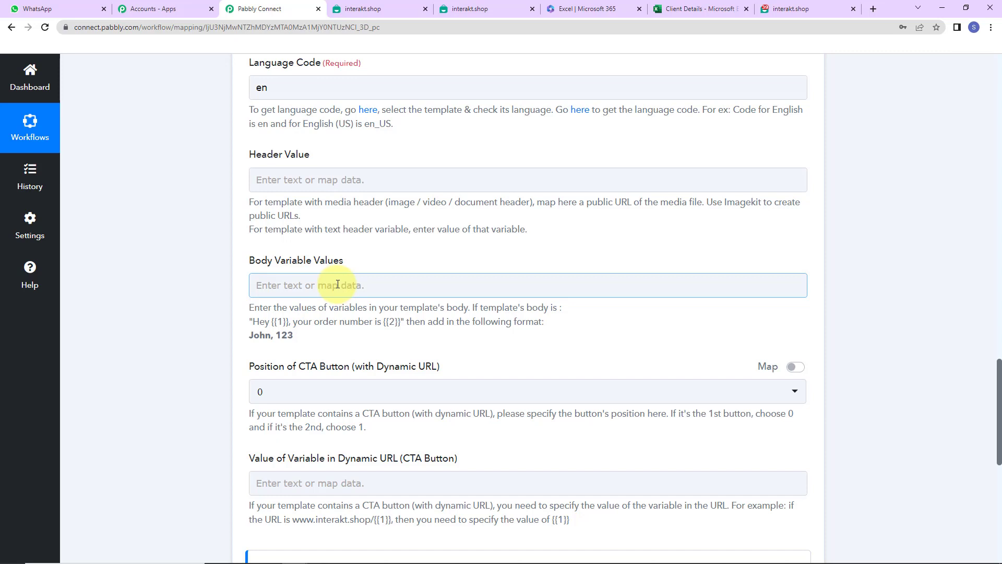
{"action": "left_click", "coordinate": [528, 285]}
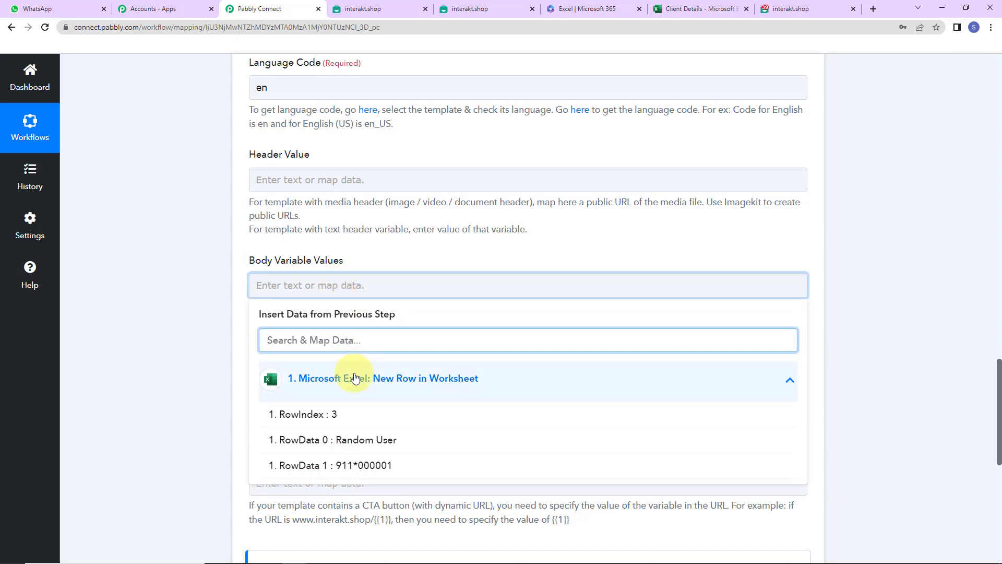
{"action": "left_click", "coordinate": [338, 440]}
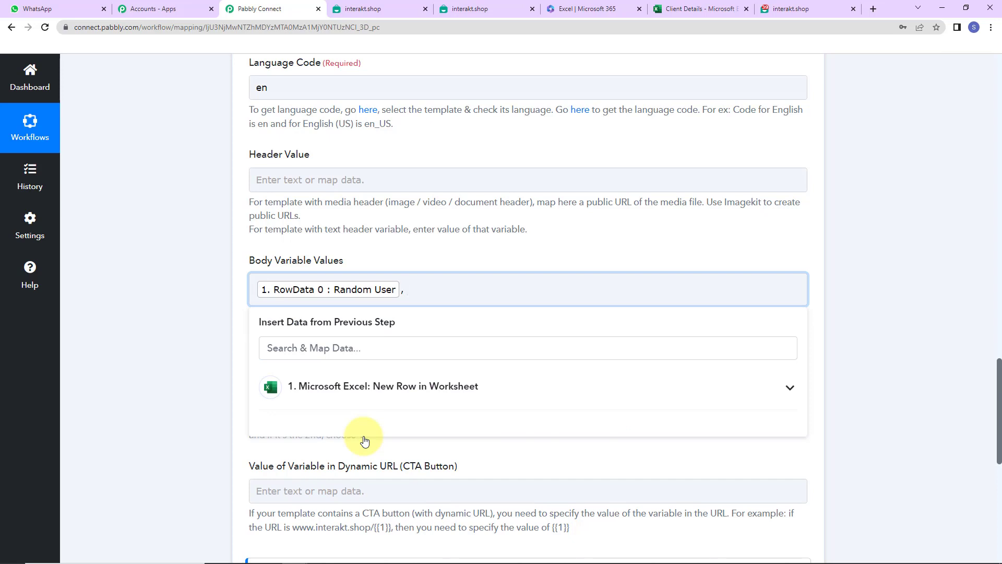
{"action": "type", "text": "Pabbly Connect"}
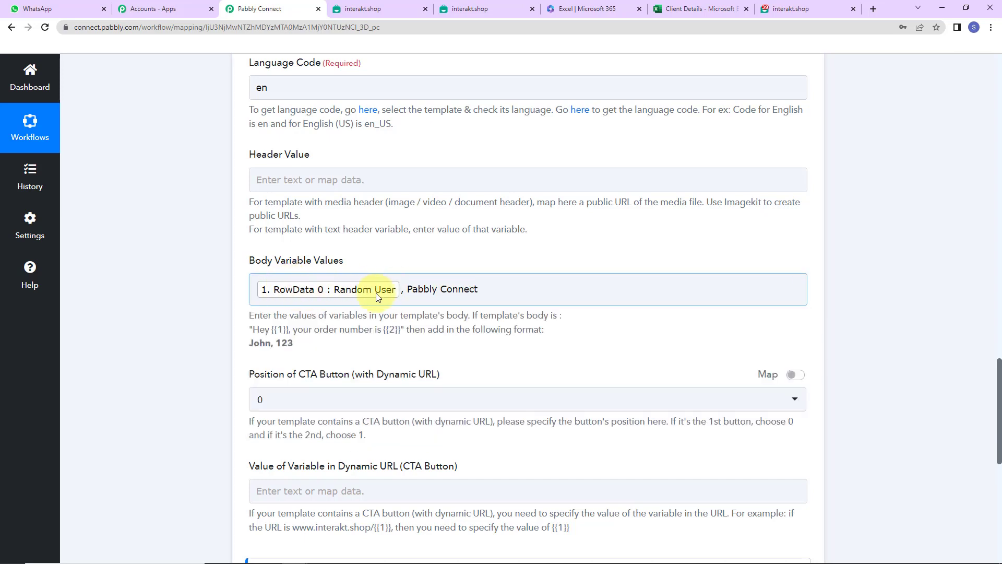
{"action": "scroll", "scroll_direction": "down", "scroll_amount": 3}
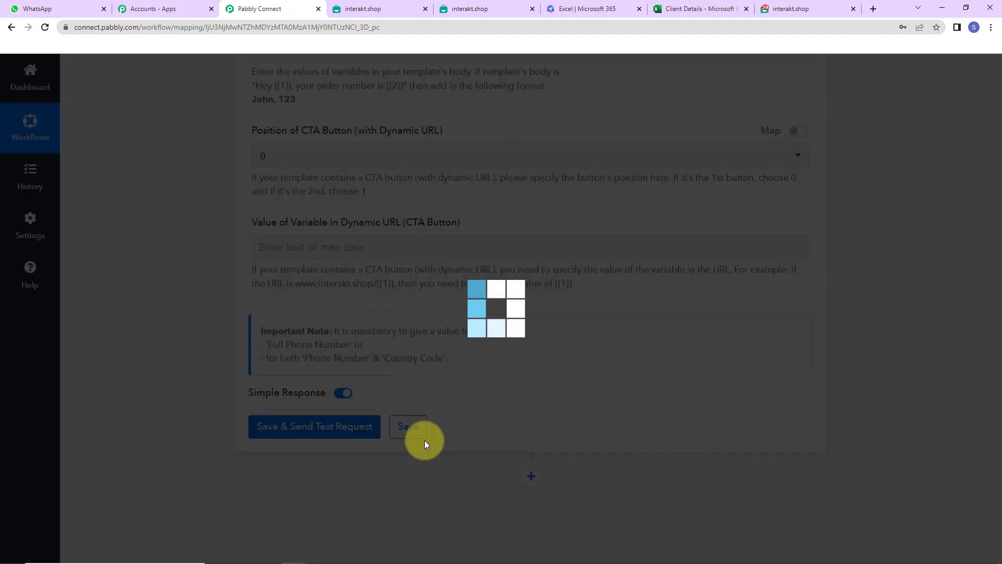
Review the test response showing template new_lead, language en, and both body values.
{"action": "scroll", "scroll_direction": "down", "scroll_amount": 3}
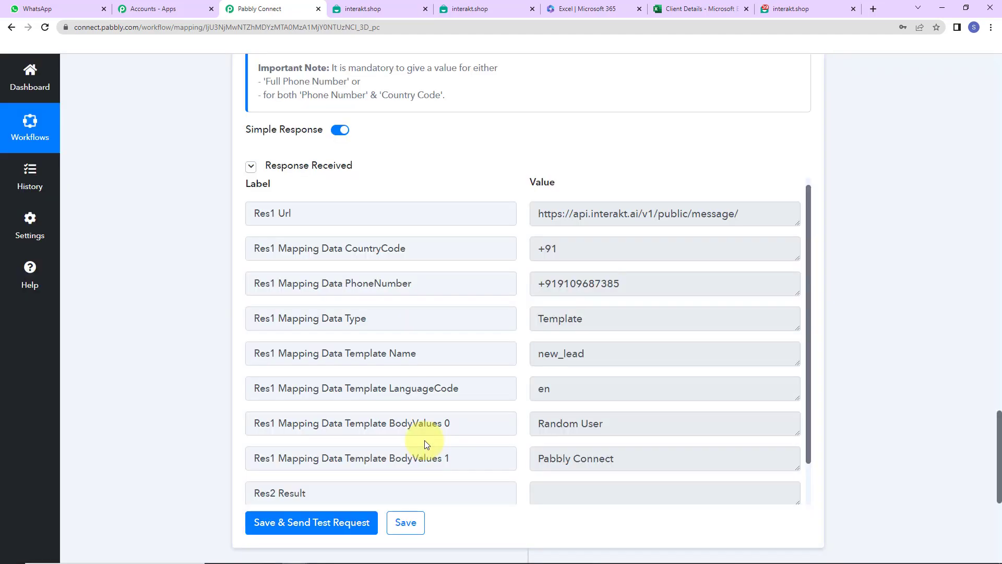
{"action": "mouse_move", "coordinate": [683, 262]}
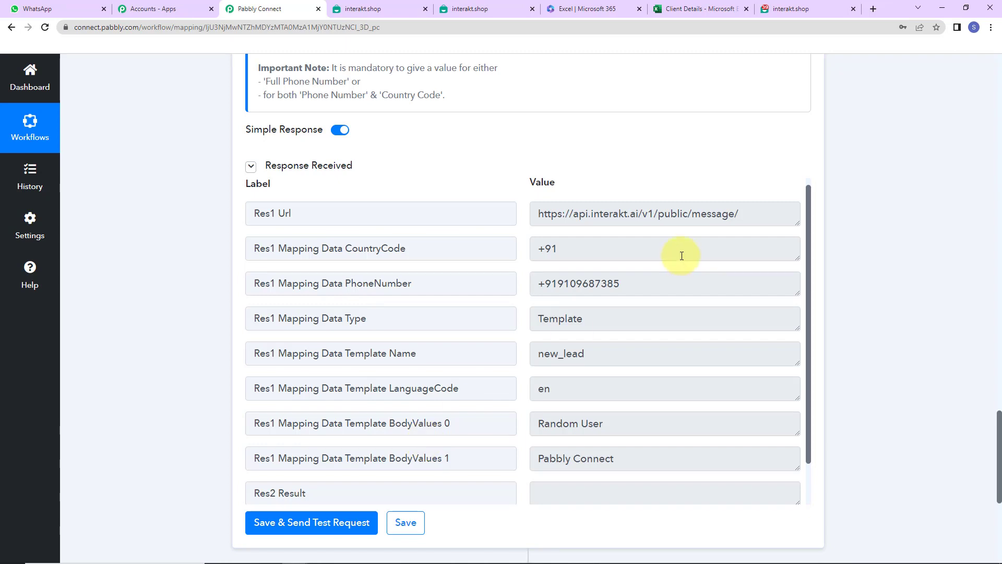
{"action": "left_click", "coordinate": [58, 9]}
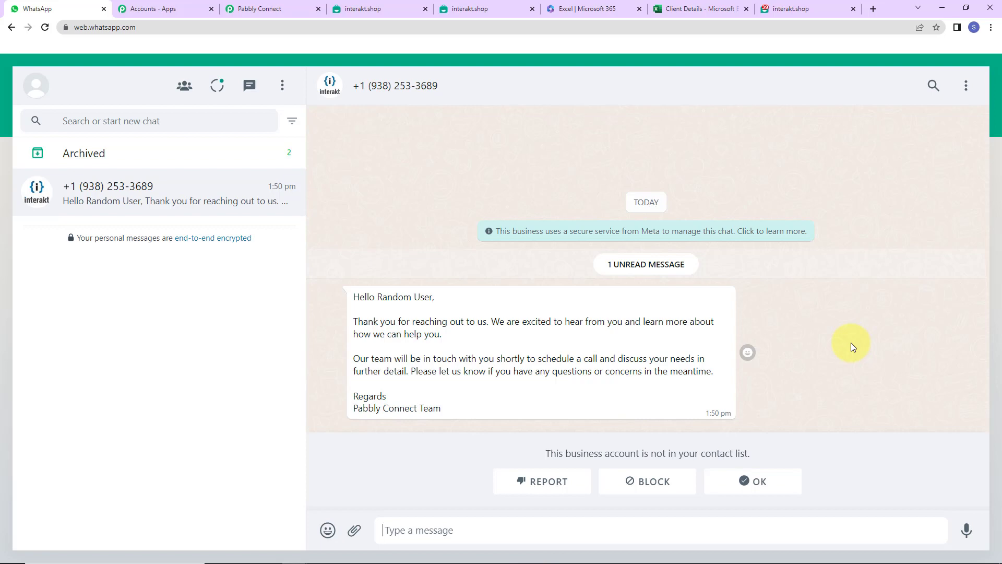
{"action": "mouse_move", "coordinate": [700, 245]}
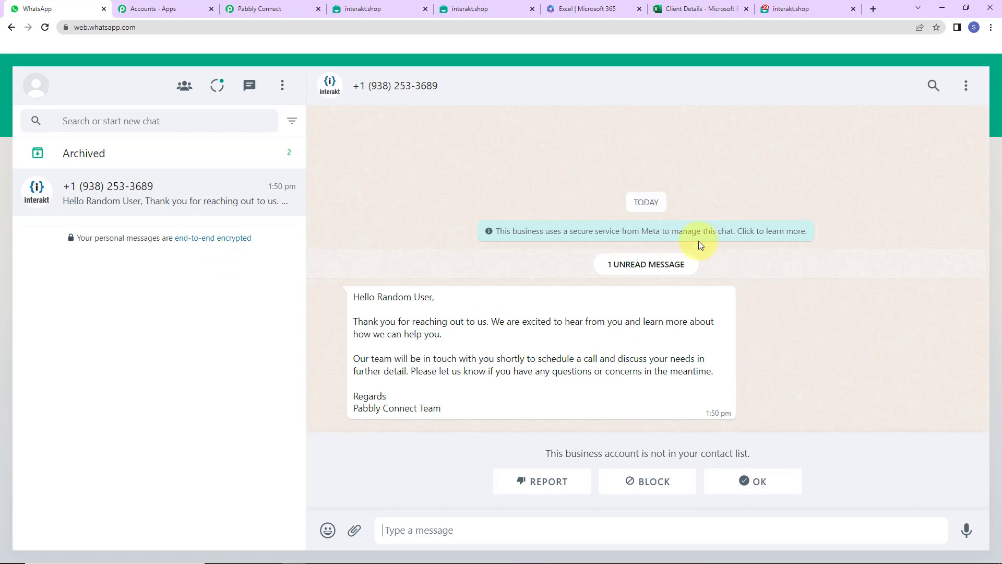
View the delivered WhatsApp message greeting Random User from Pabbly Connect Team.
{"action": "left_click", "coordinate": [262, 9]}
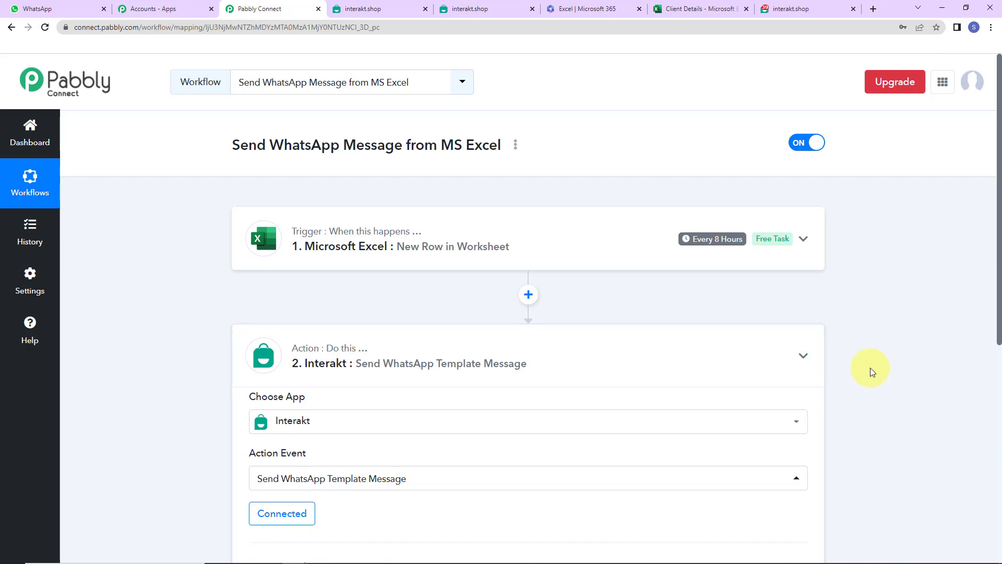
Collapse the Interakt action step in the switched-on workflow.
{"action": "left_click", "coordinate": [802, 356]}
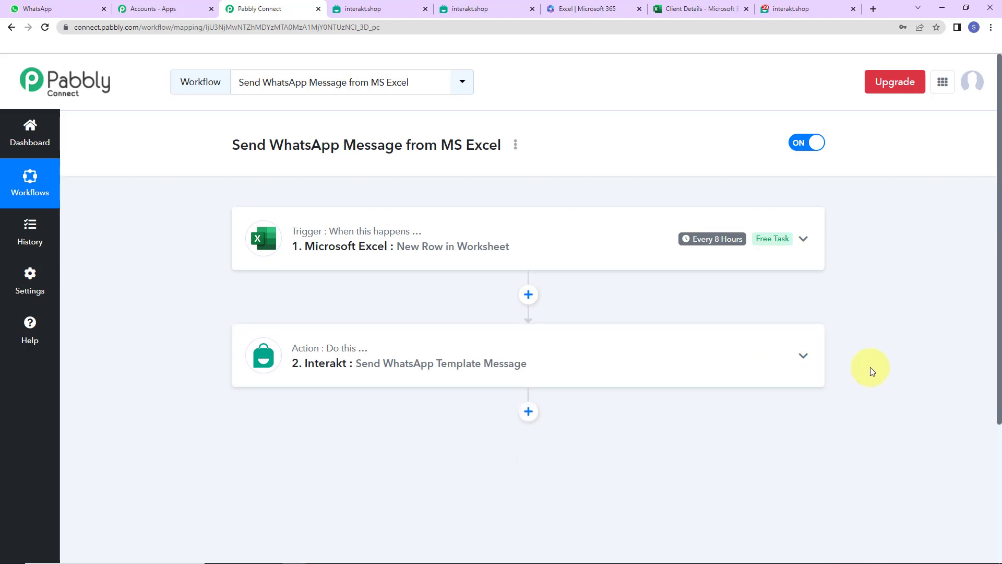